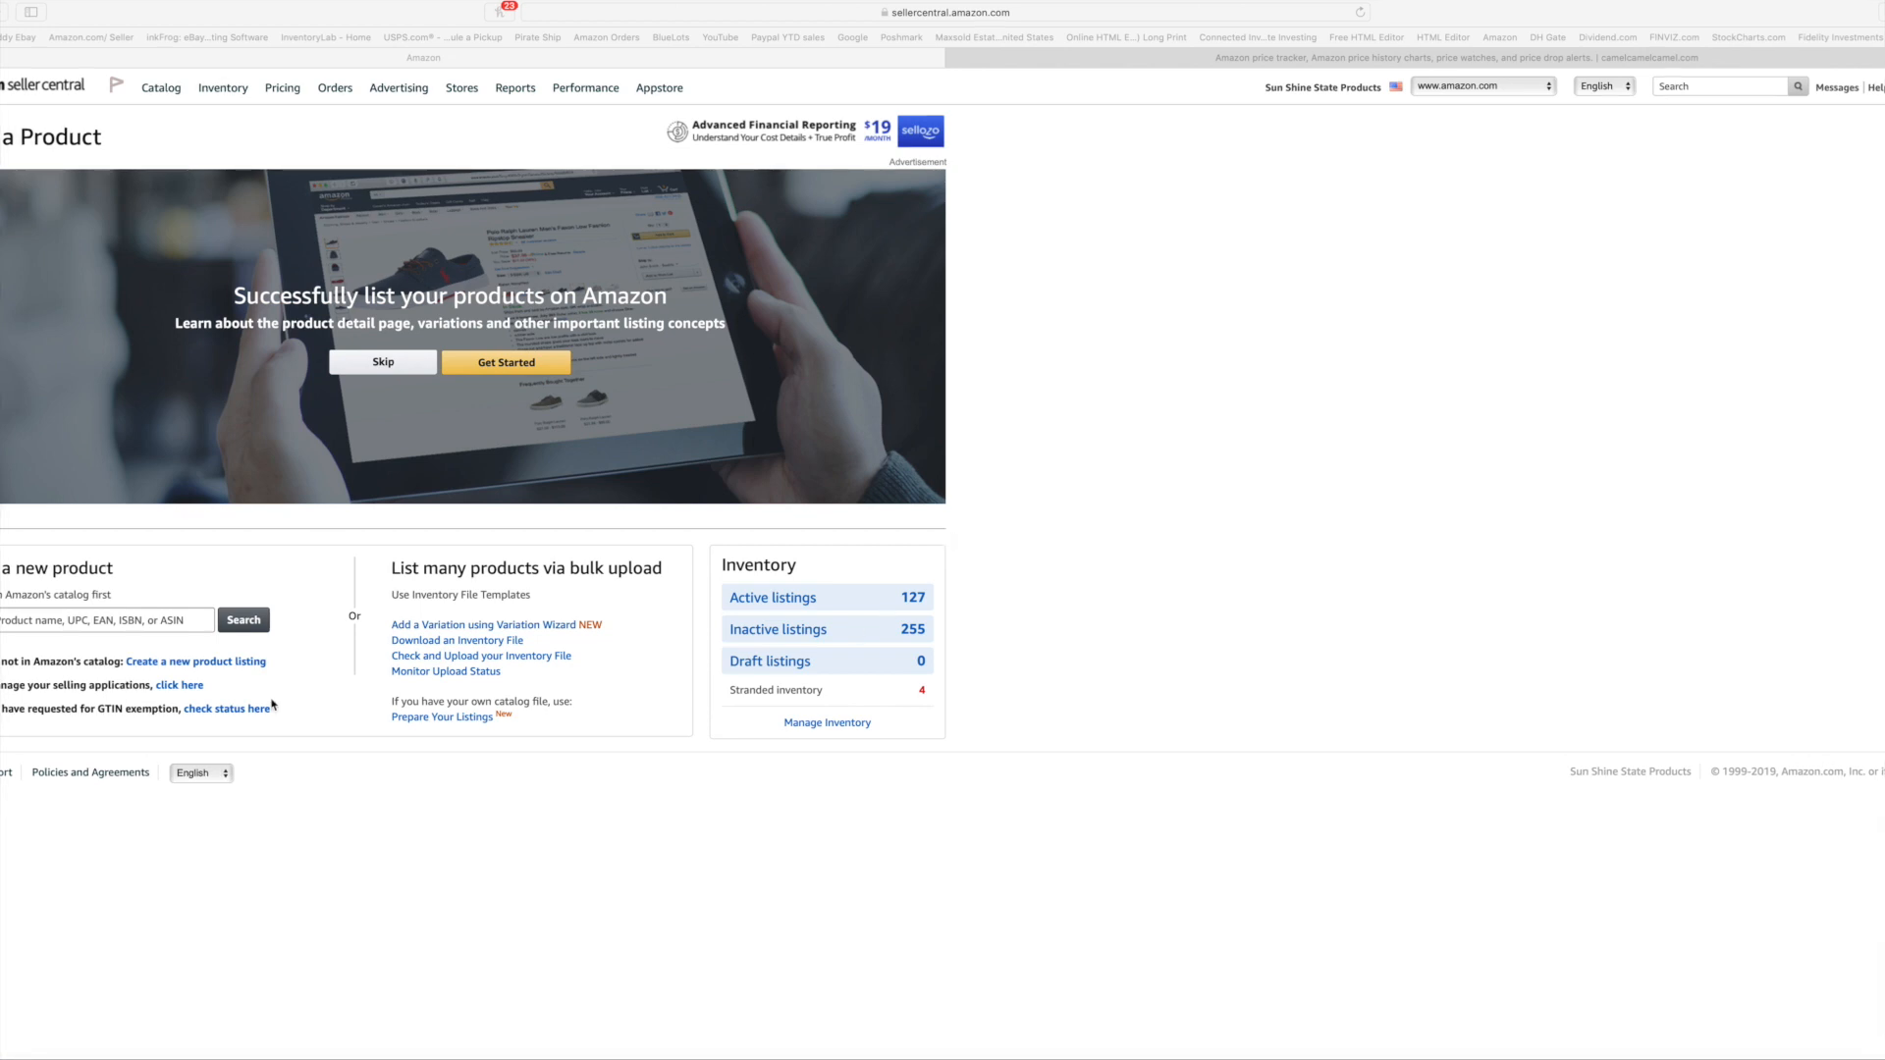
click(108, 620)
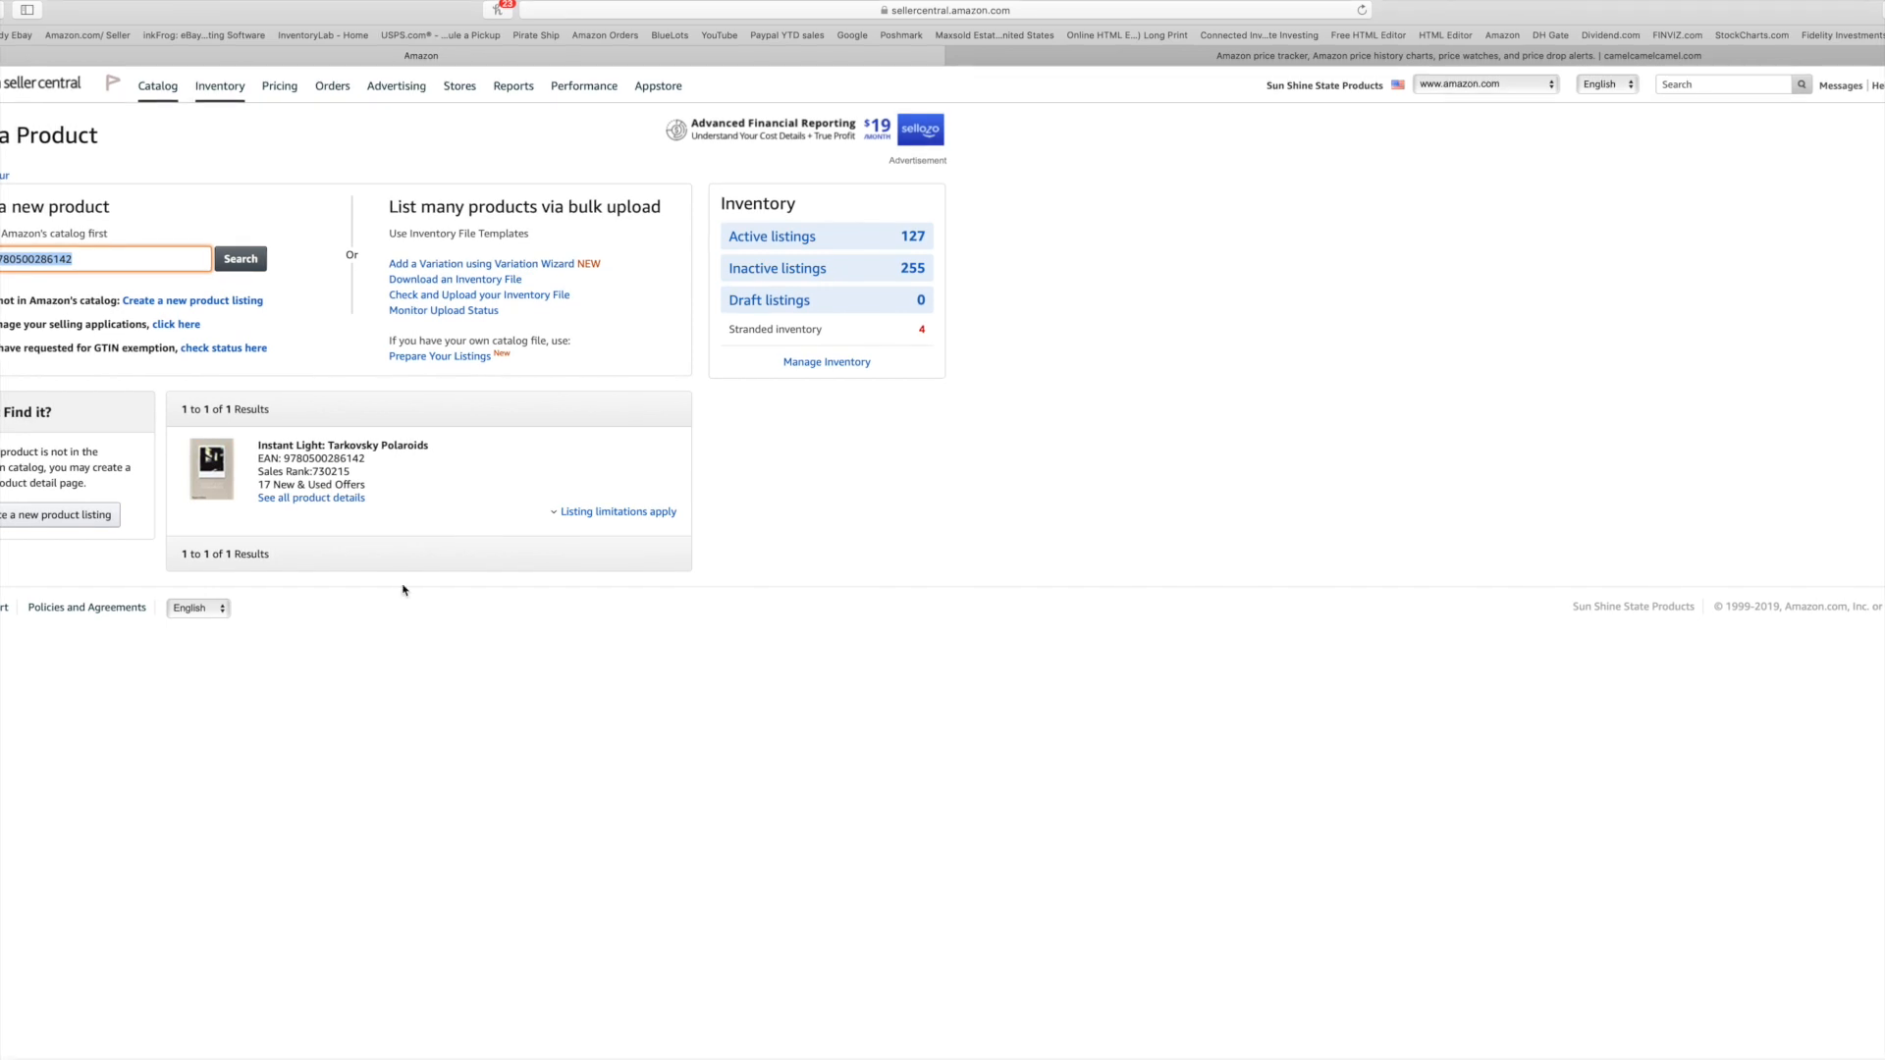
click(613, 510)
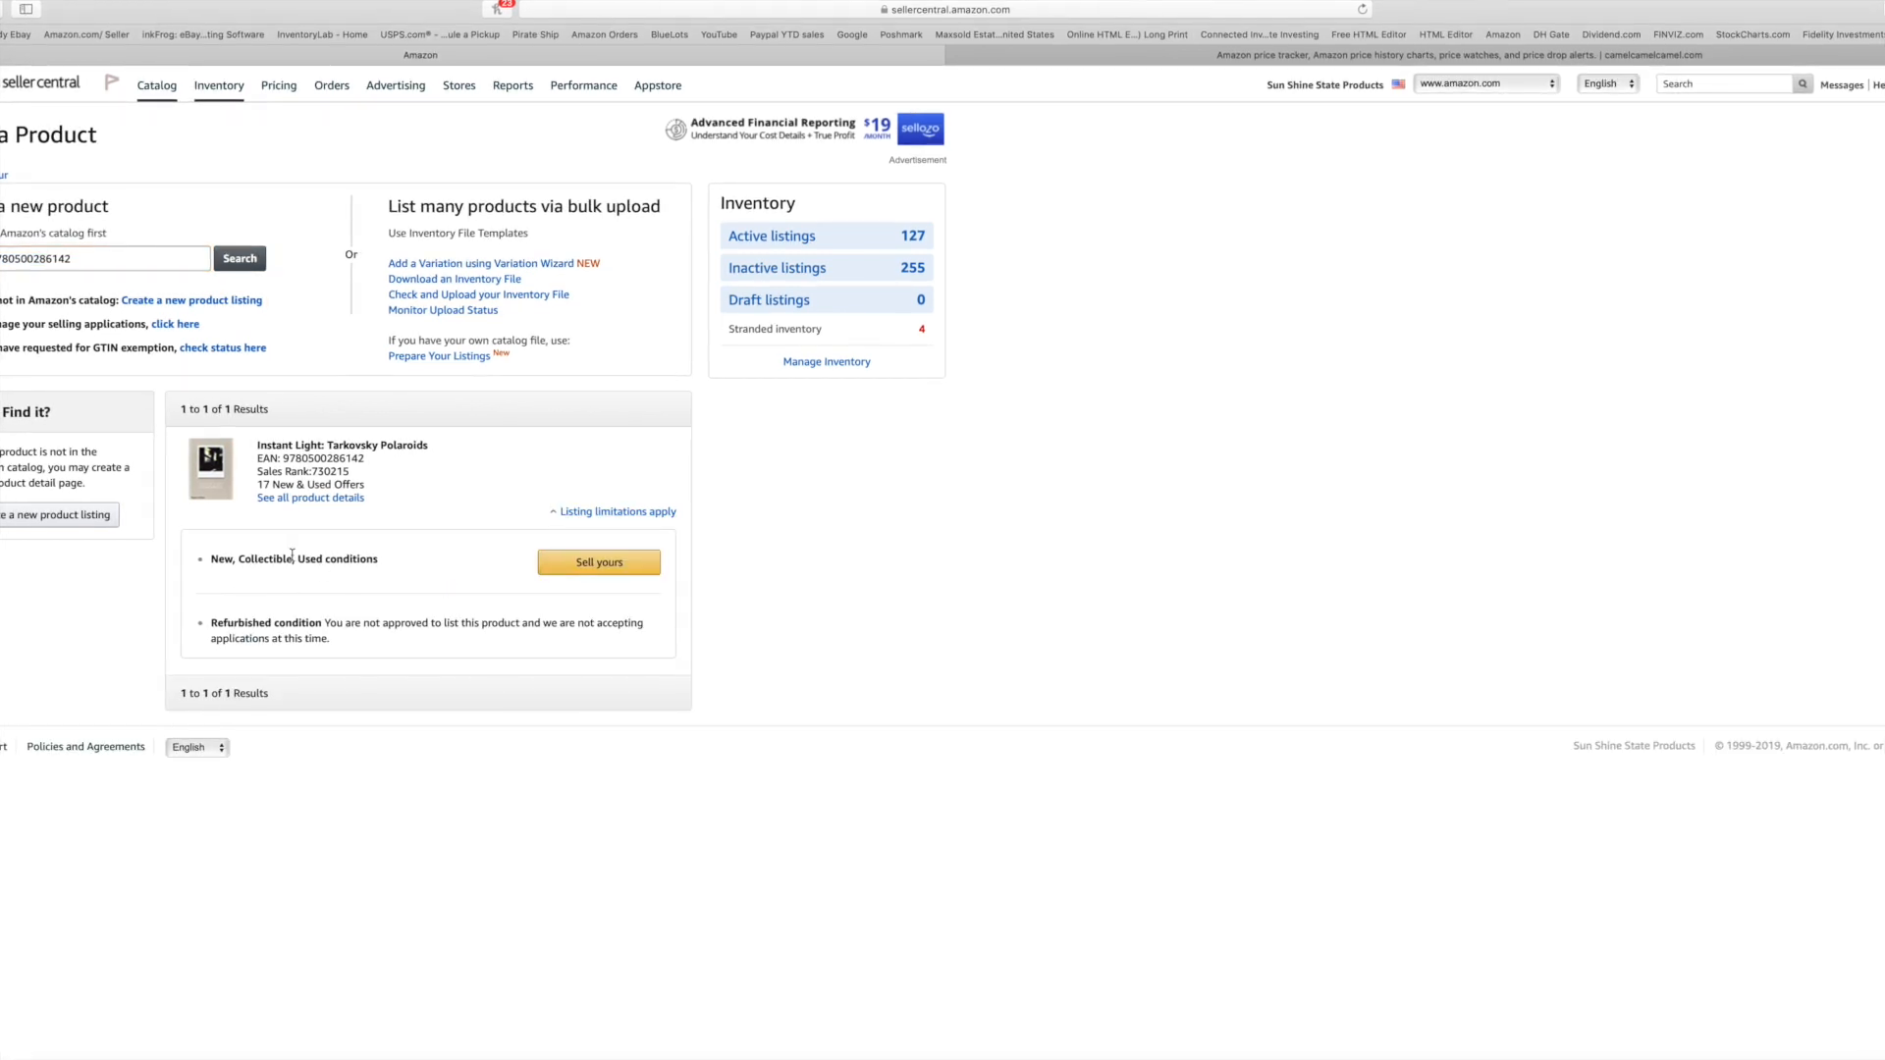
mouse_move(598, 561)
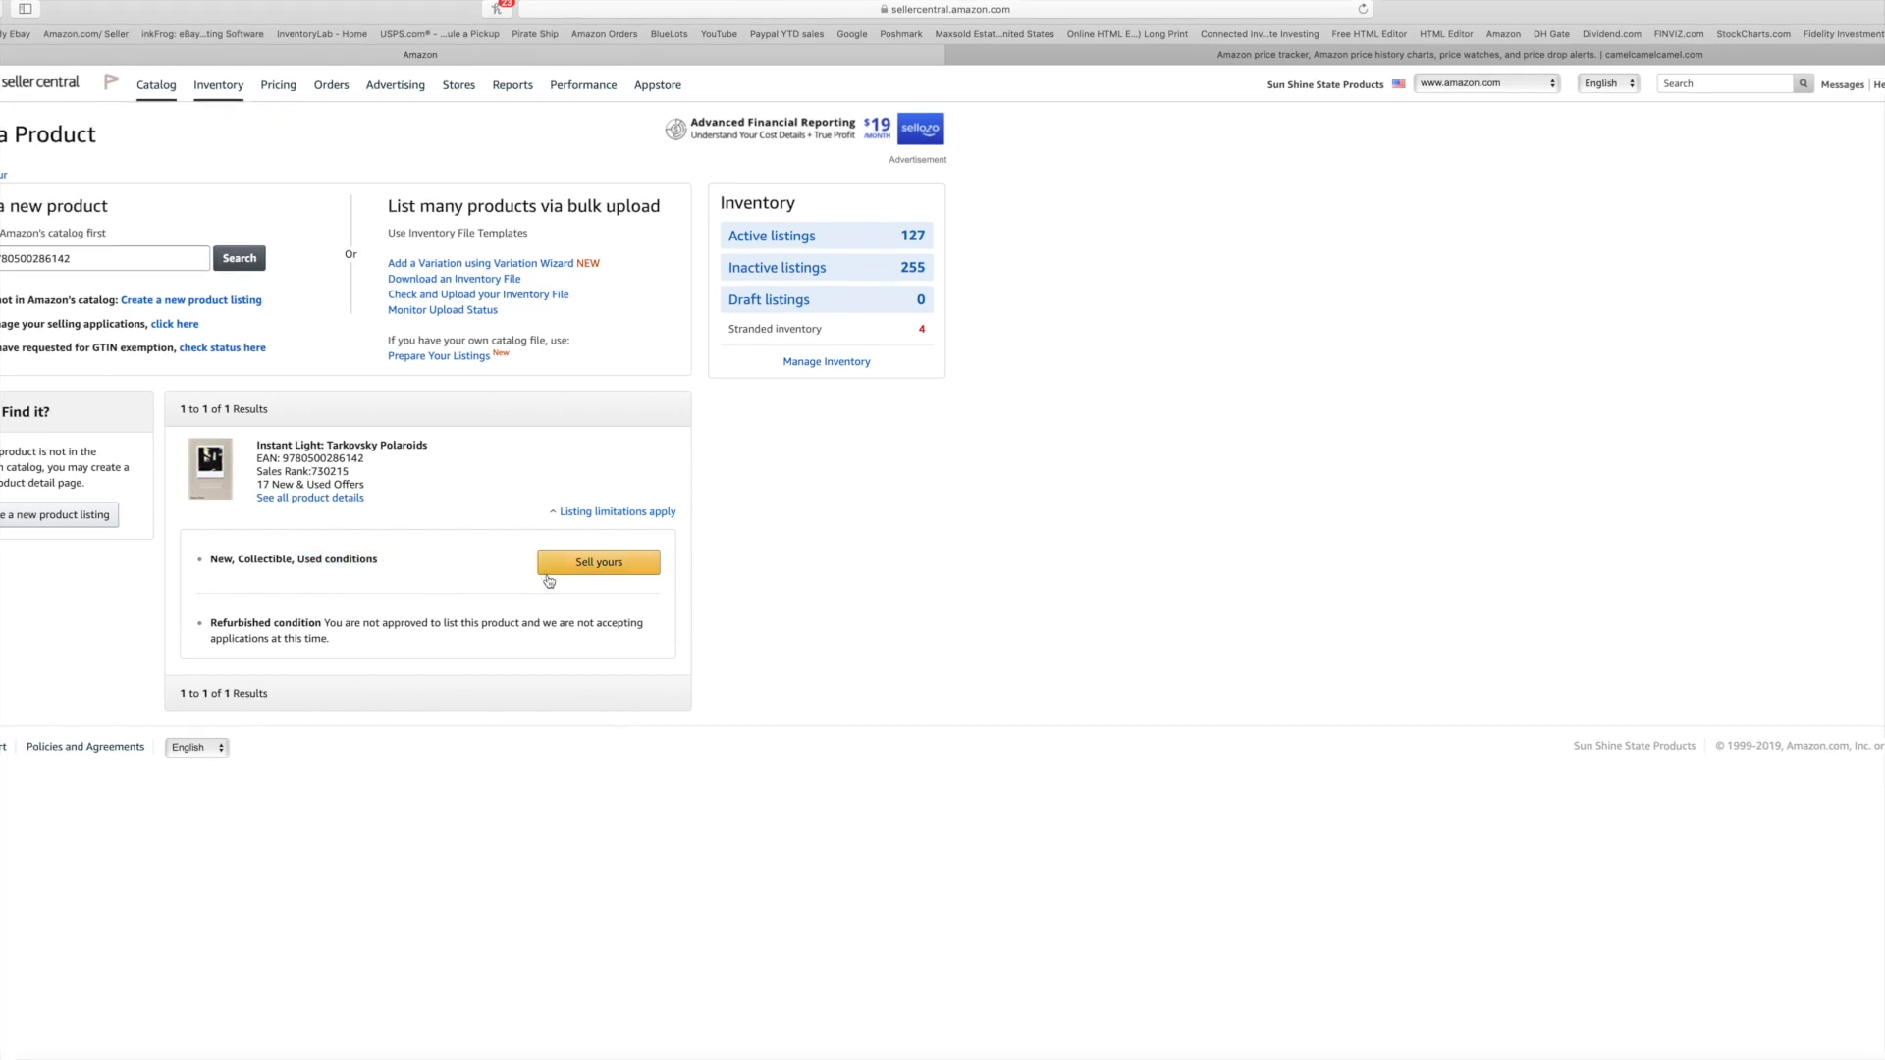
Step: Open the Add Offer form for the book and view its 15 used offers
click(598, 562)
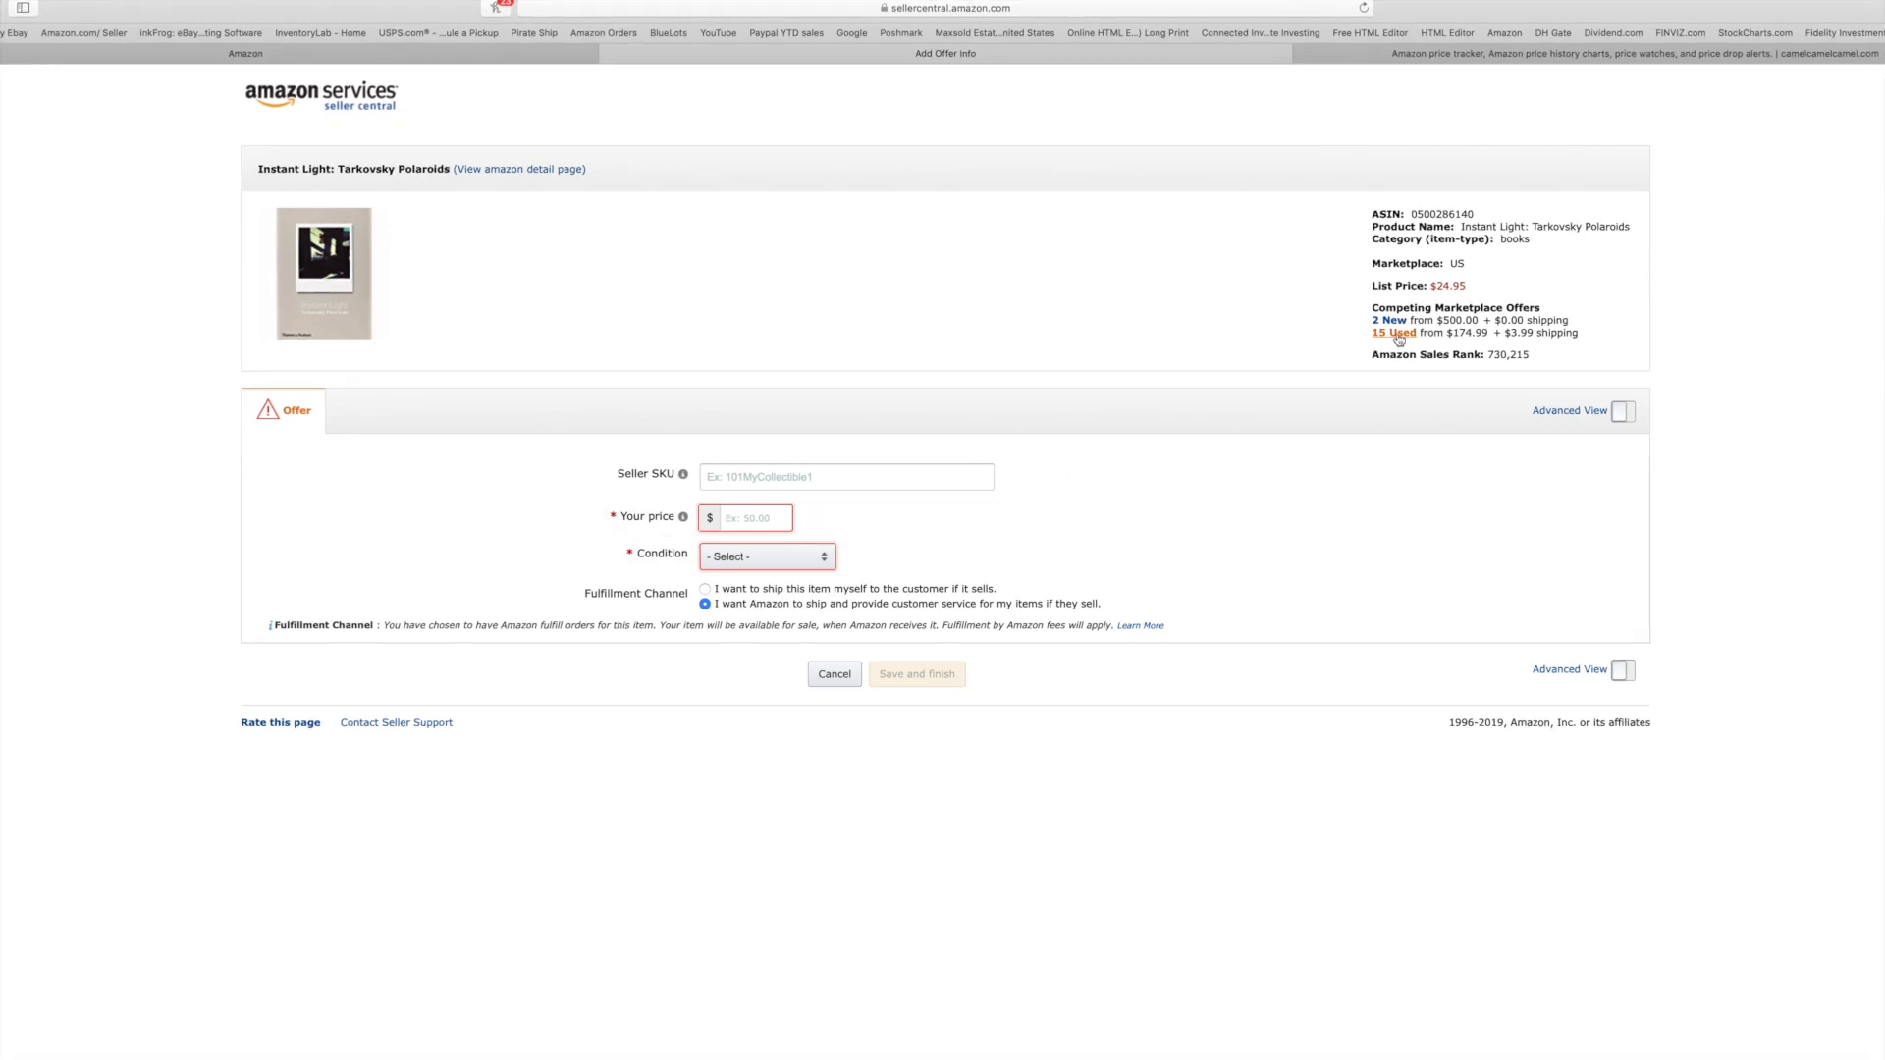
double_click(1508, 353)
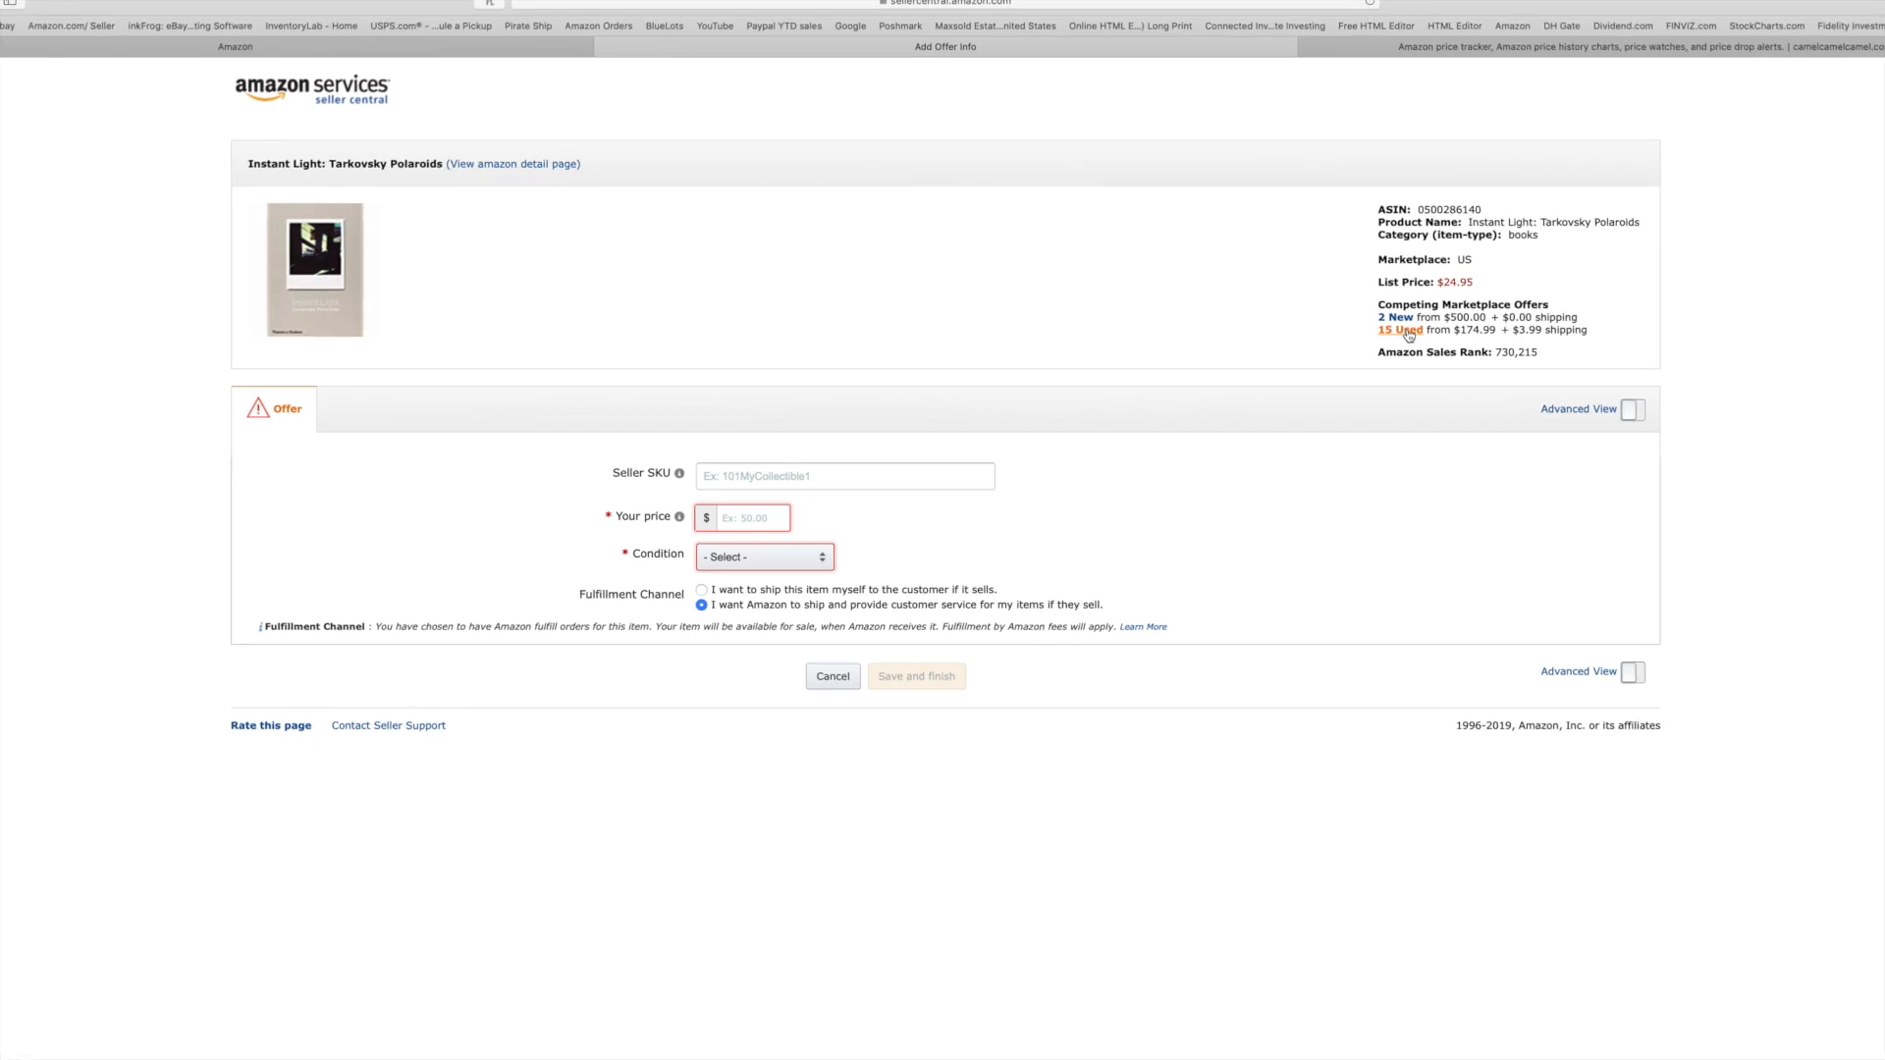
click(1398, 329)
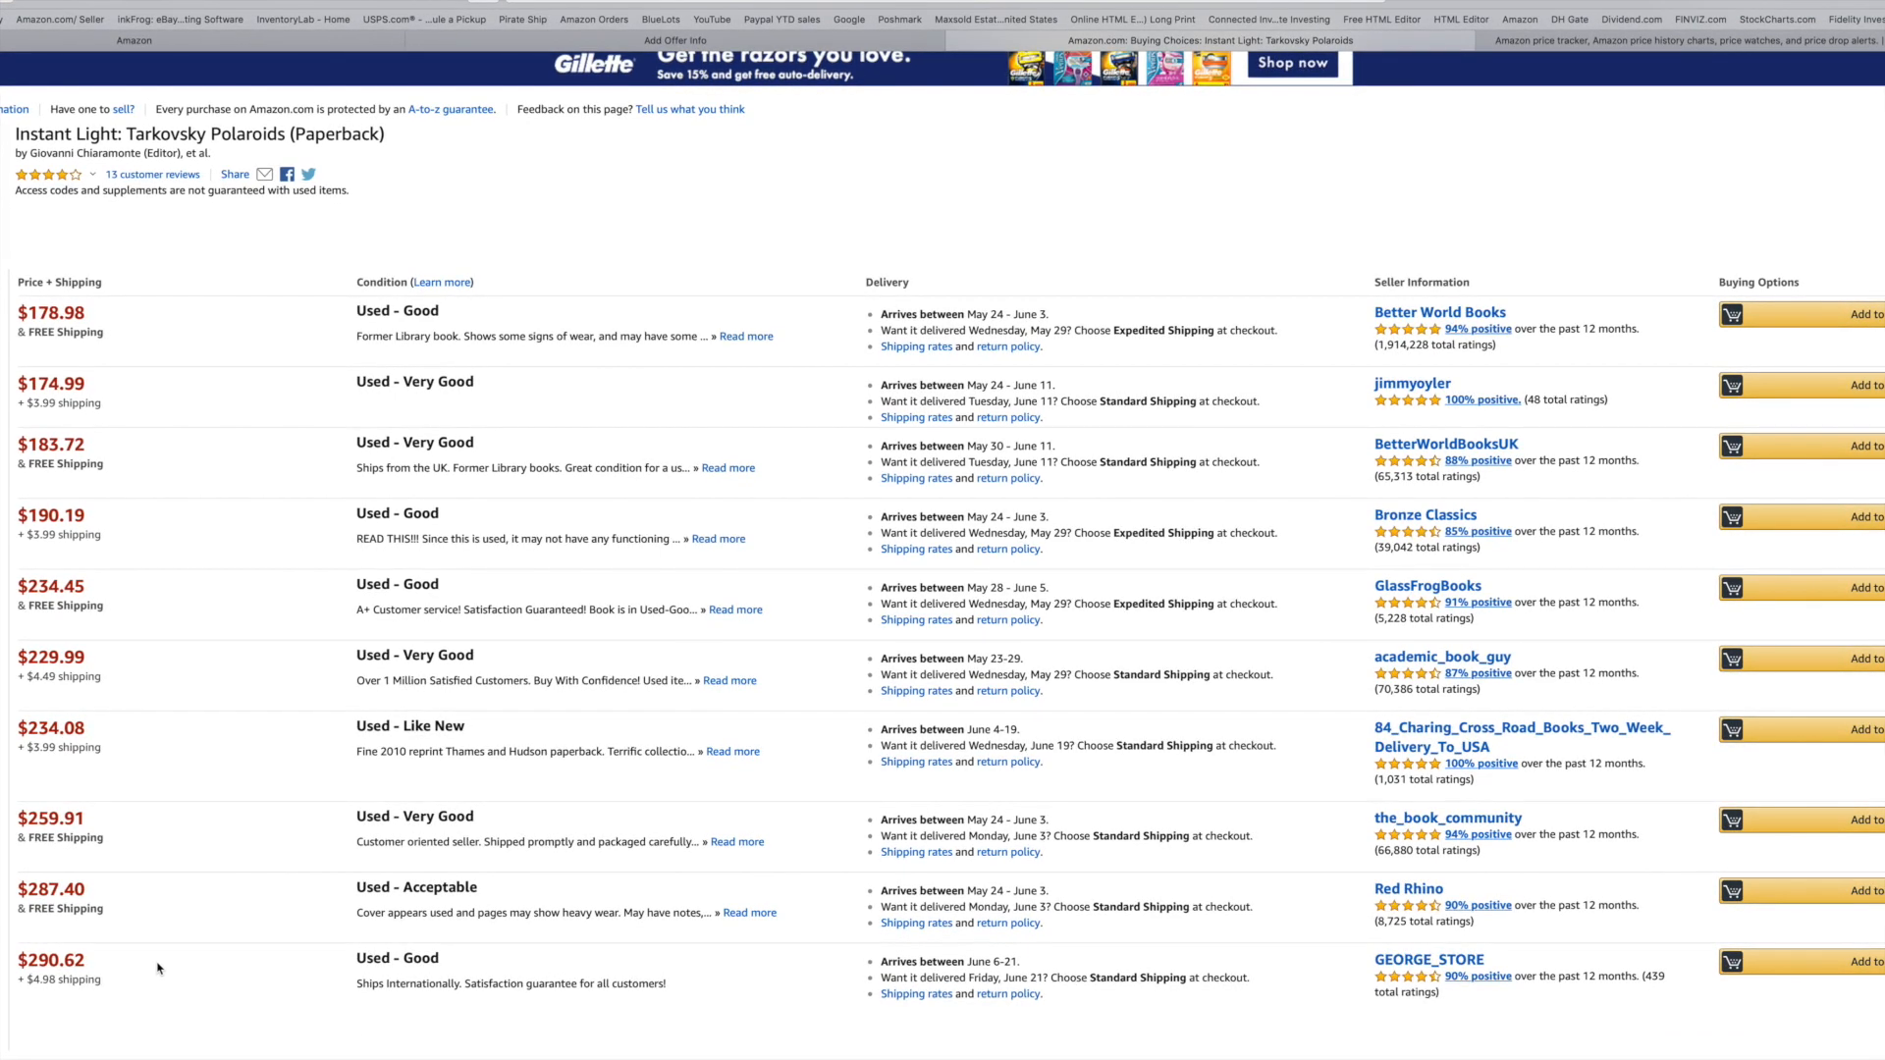
mouse_move(156, 526)
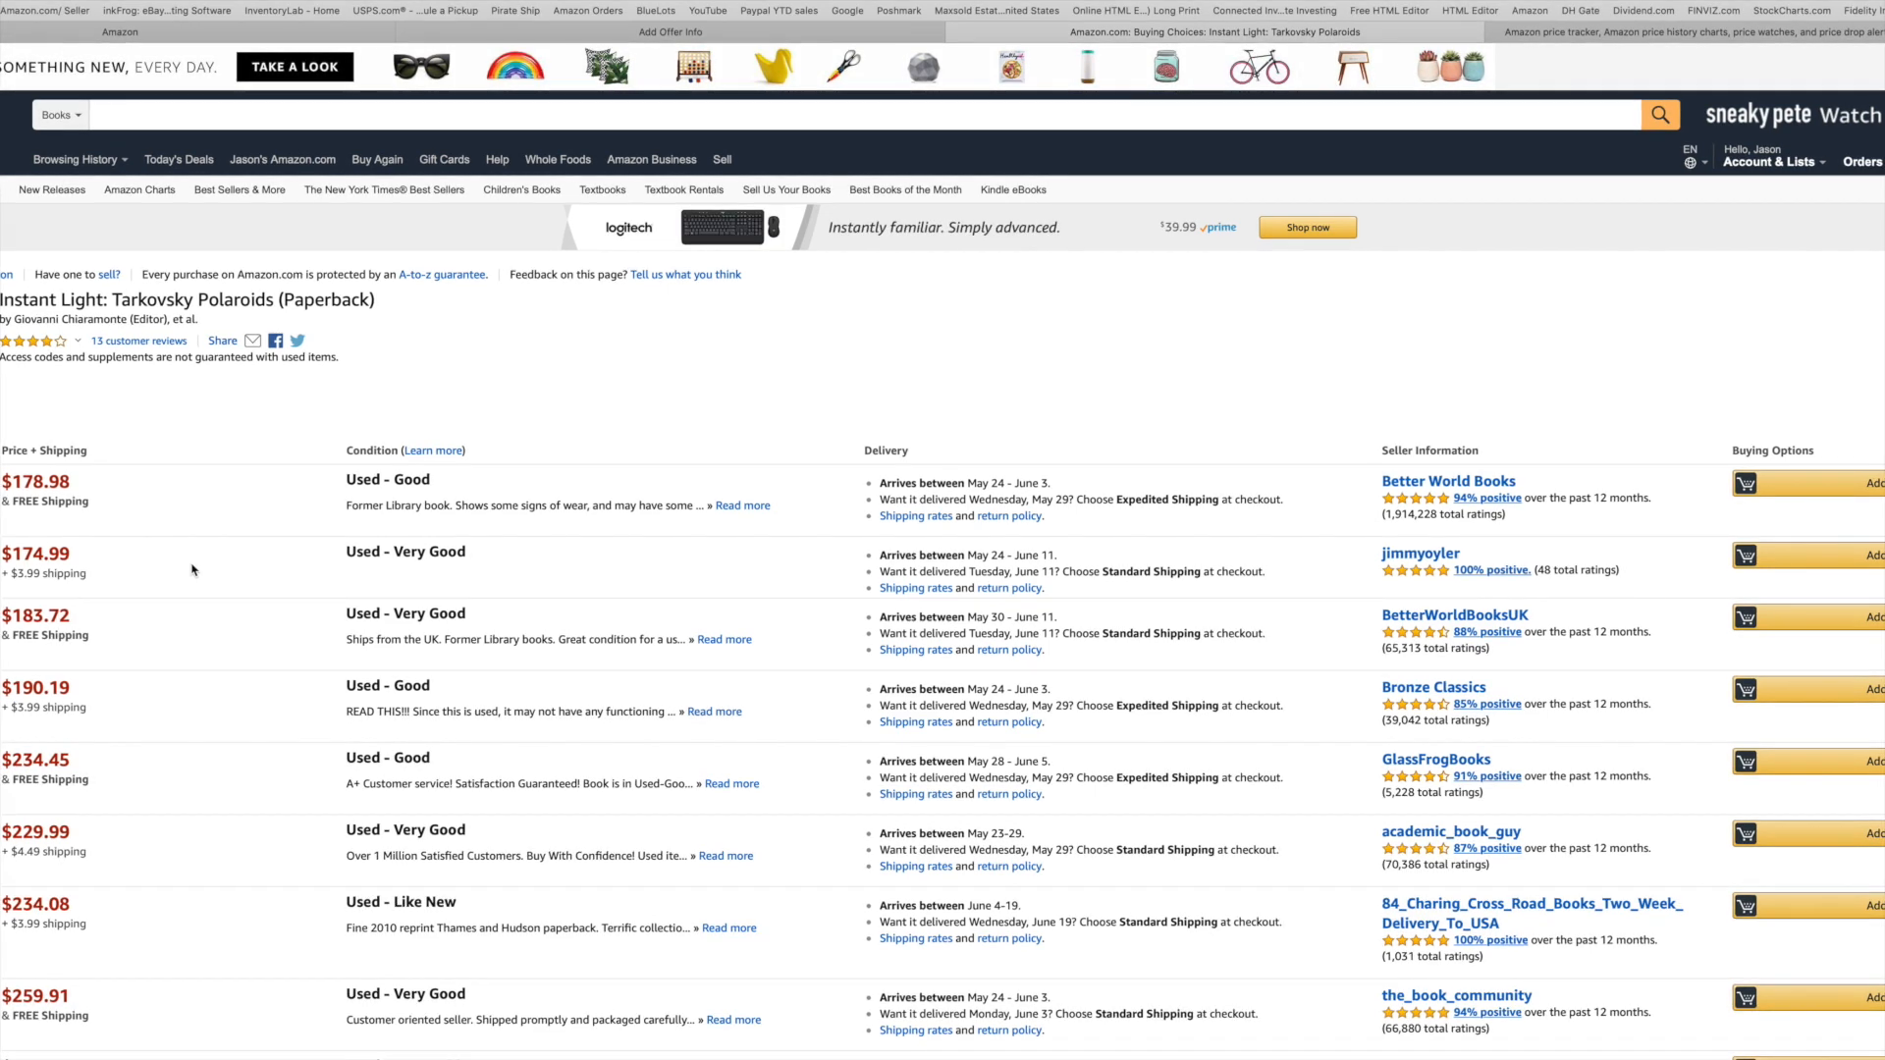
Step: Review the used offers starting at $174.99, then go to camelcamelcamel
scroll(down, 3)
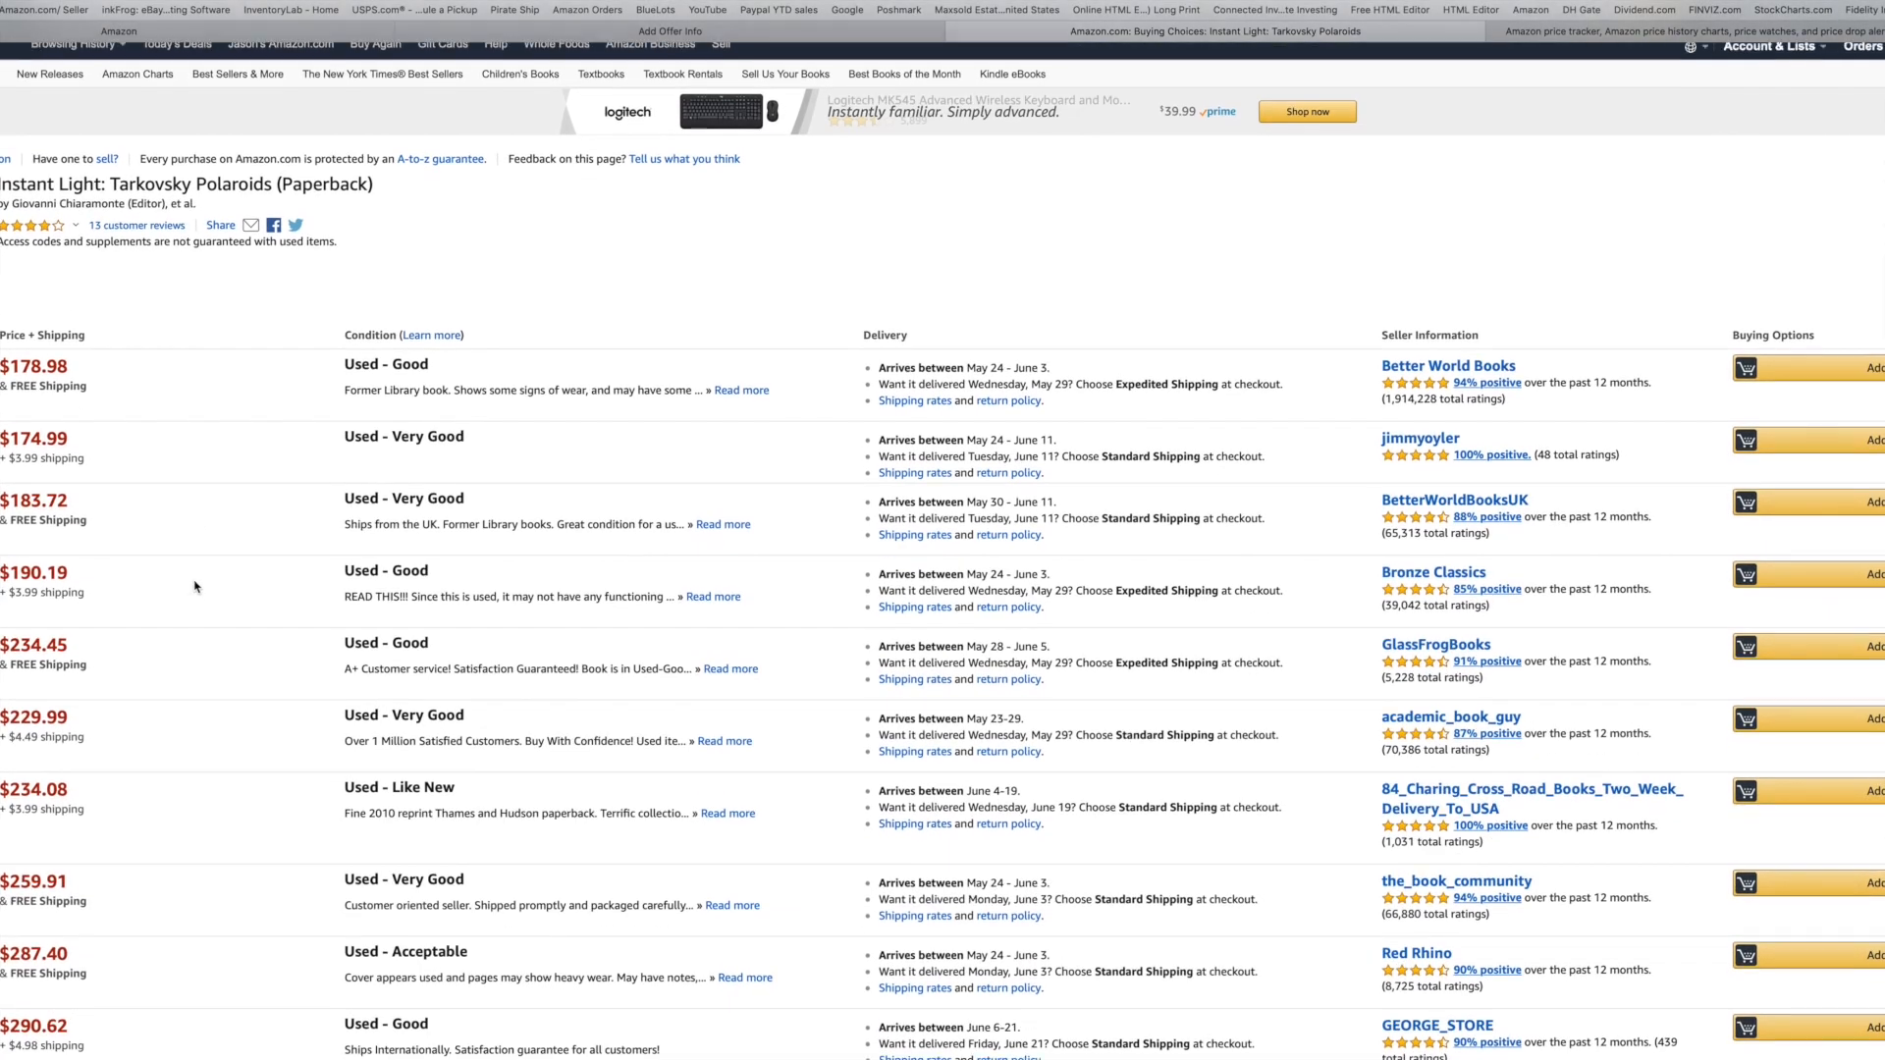
scroll(down, 3)
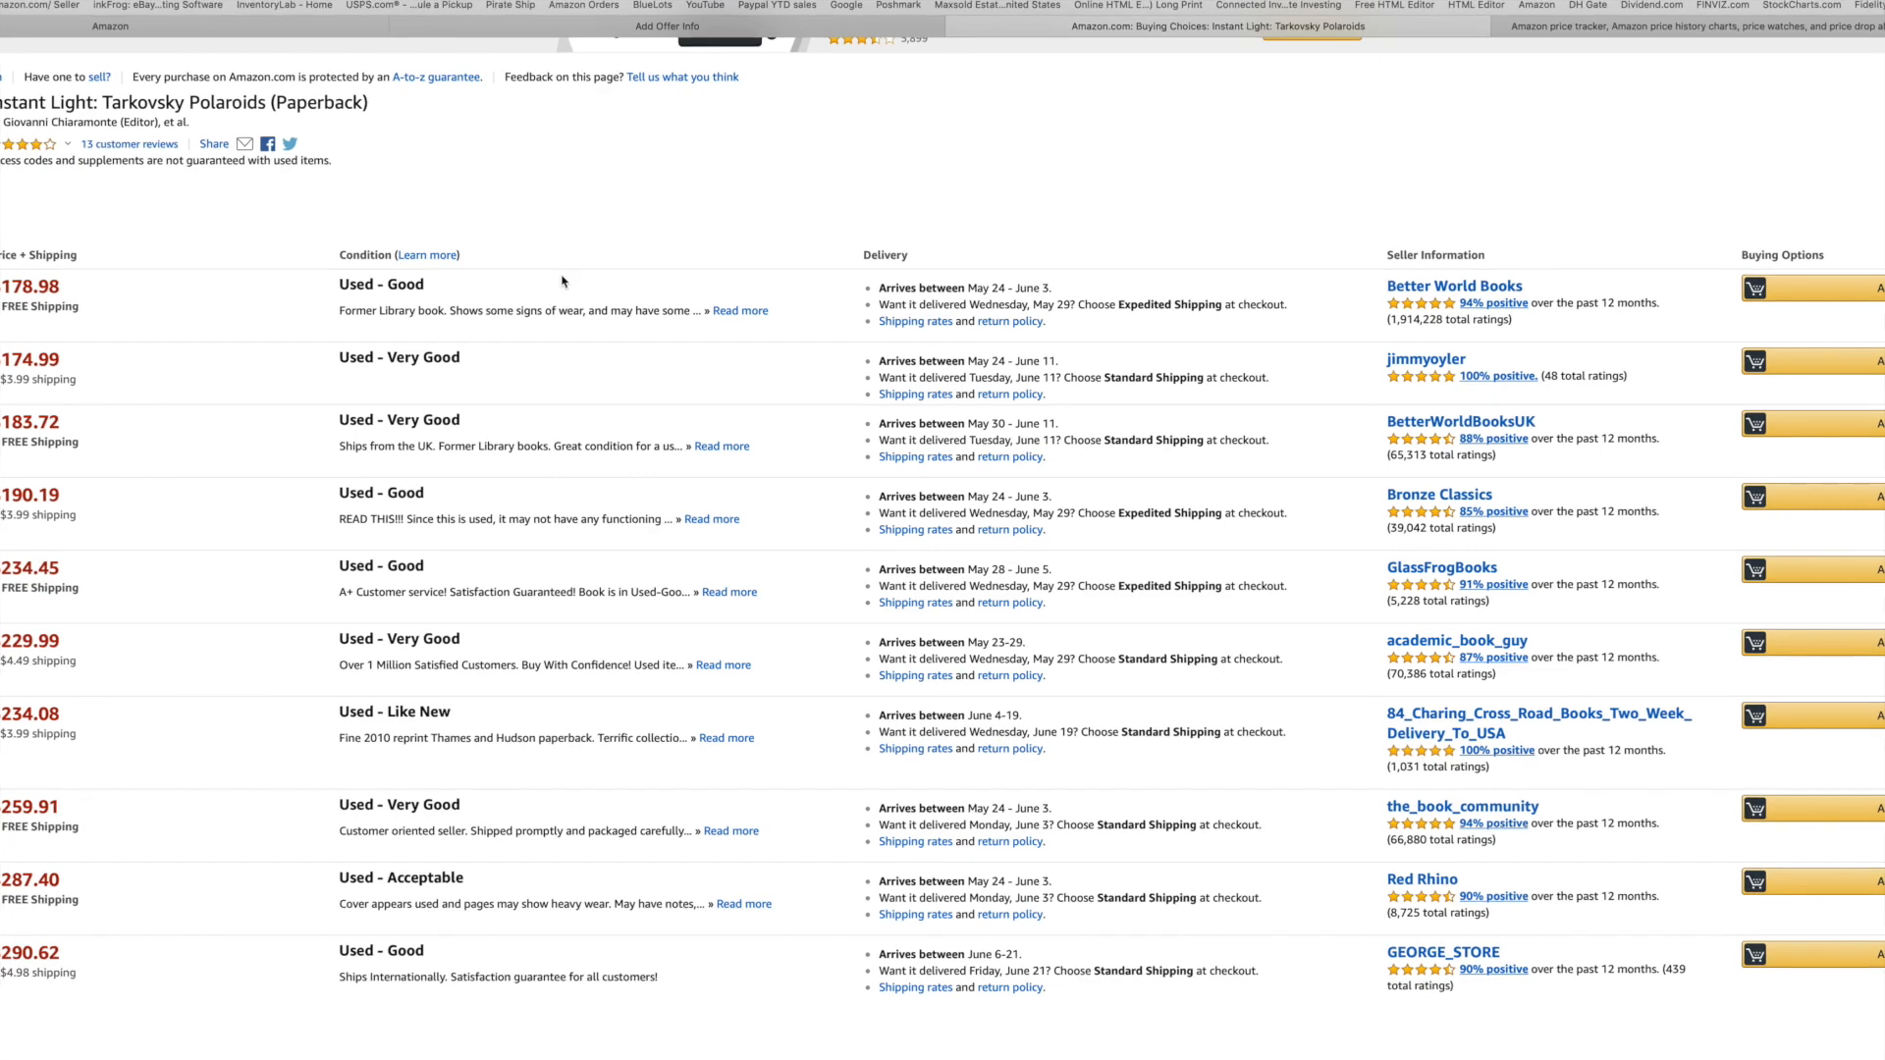
click(668, 25)
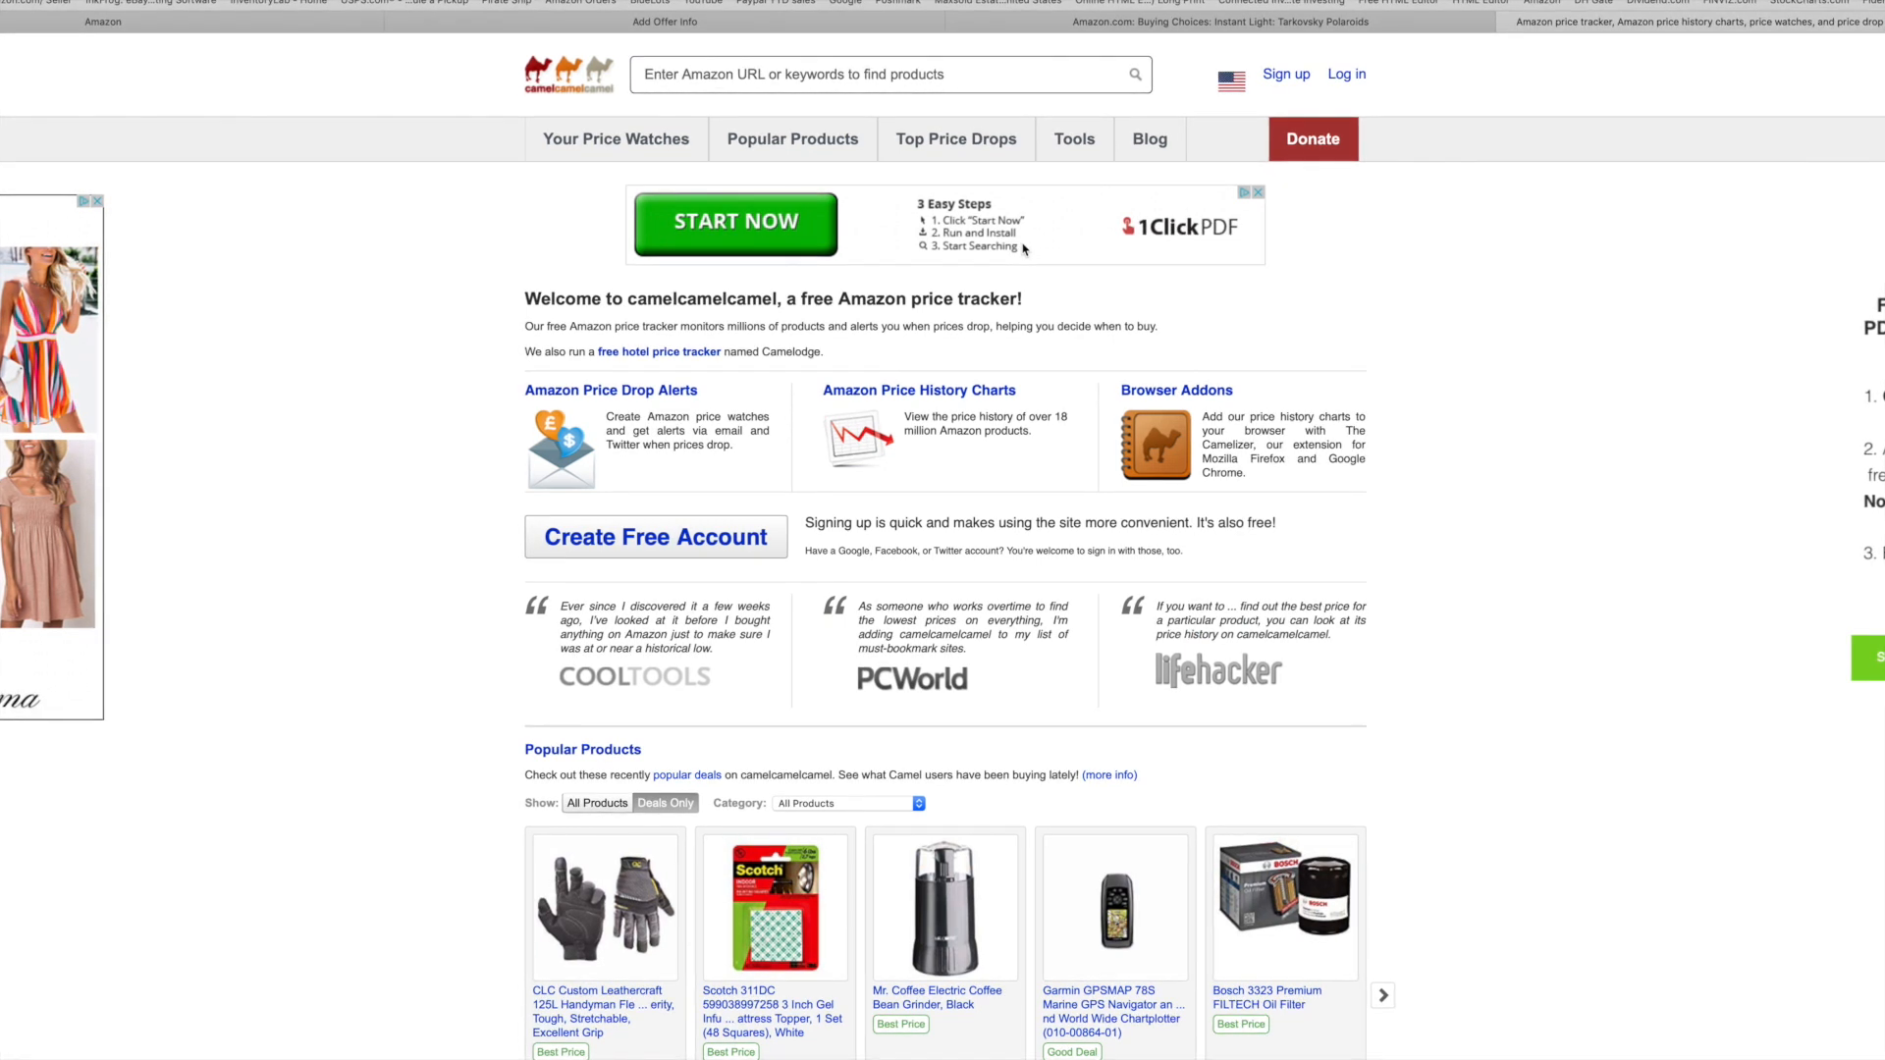
click(889, 73)
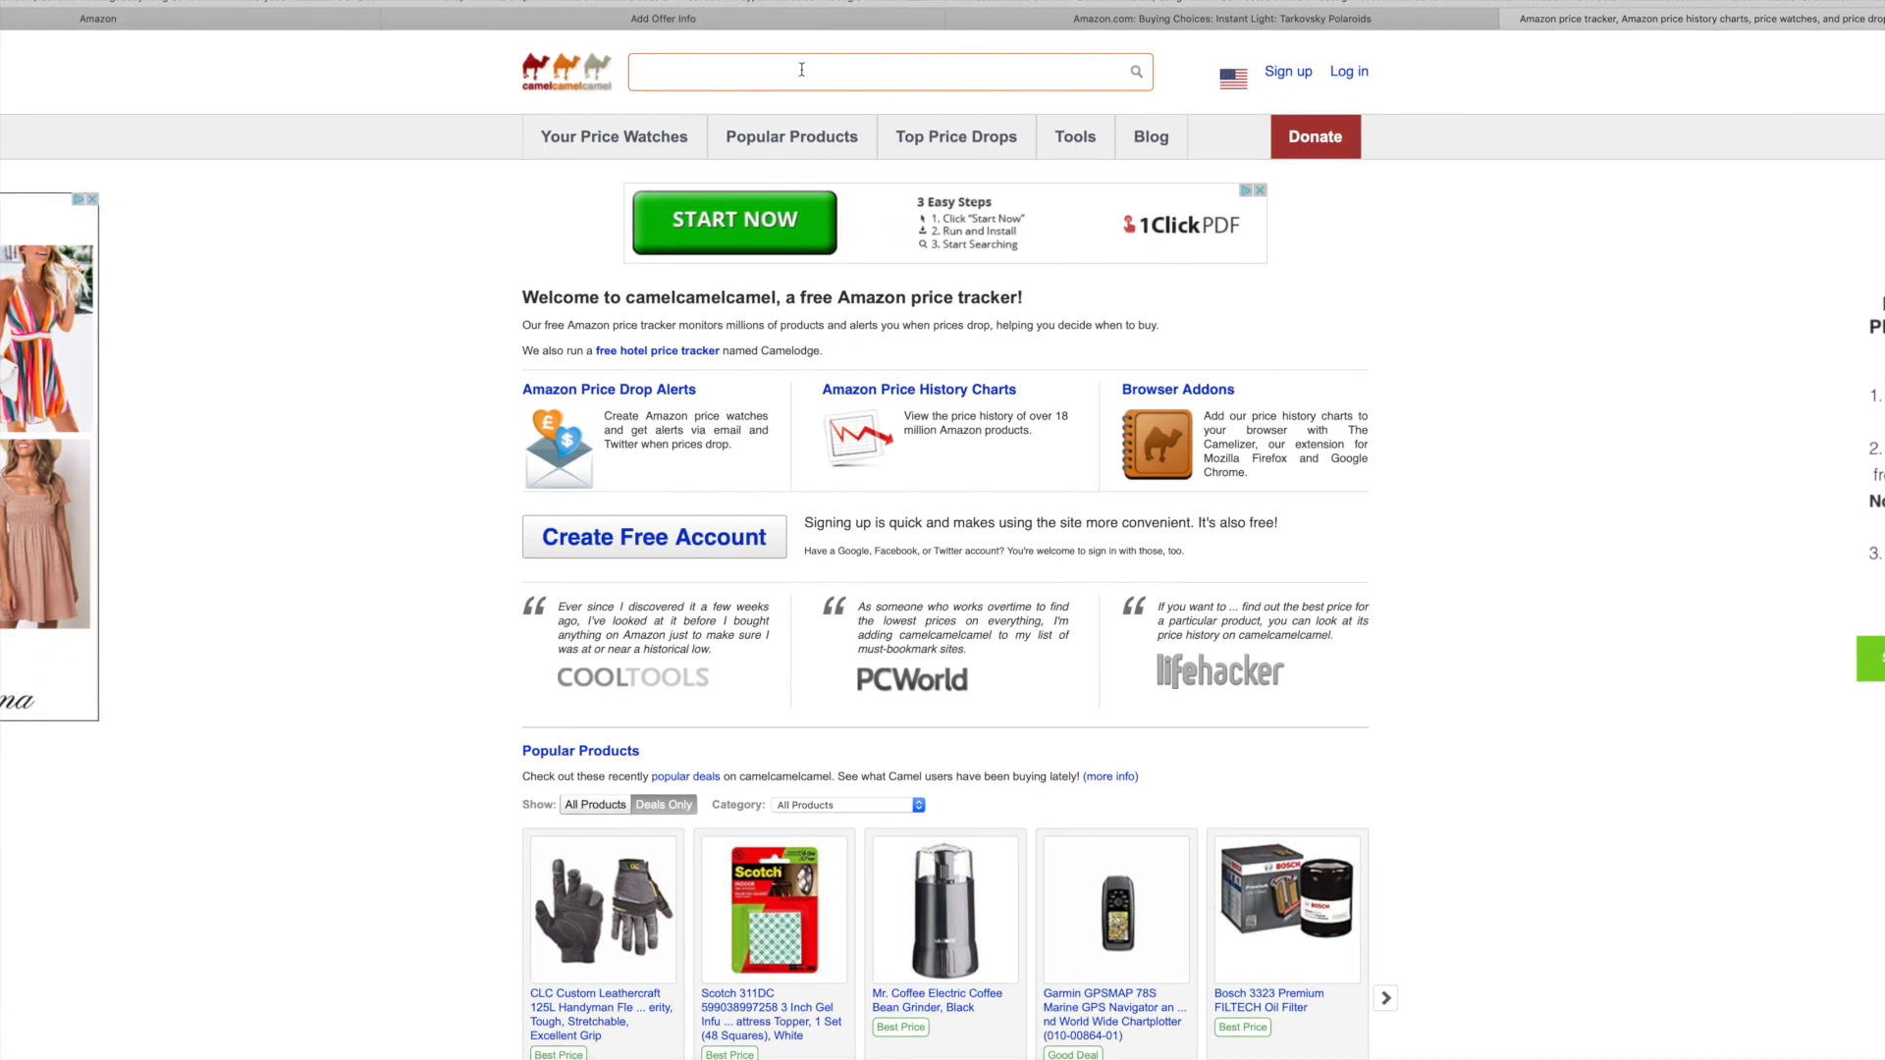
text(0500286140)
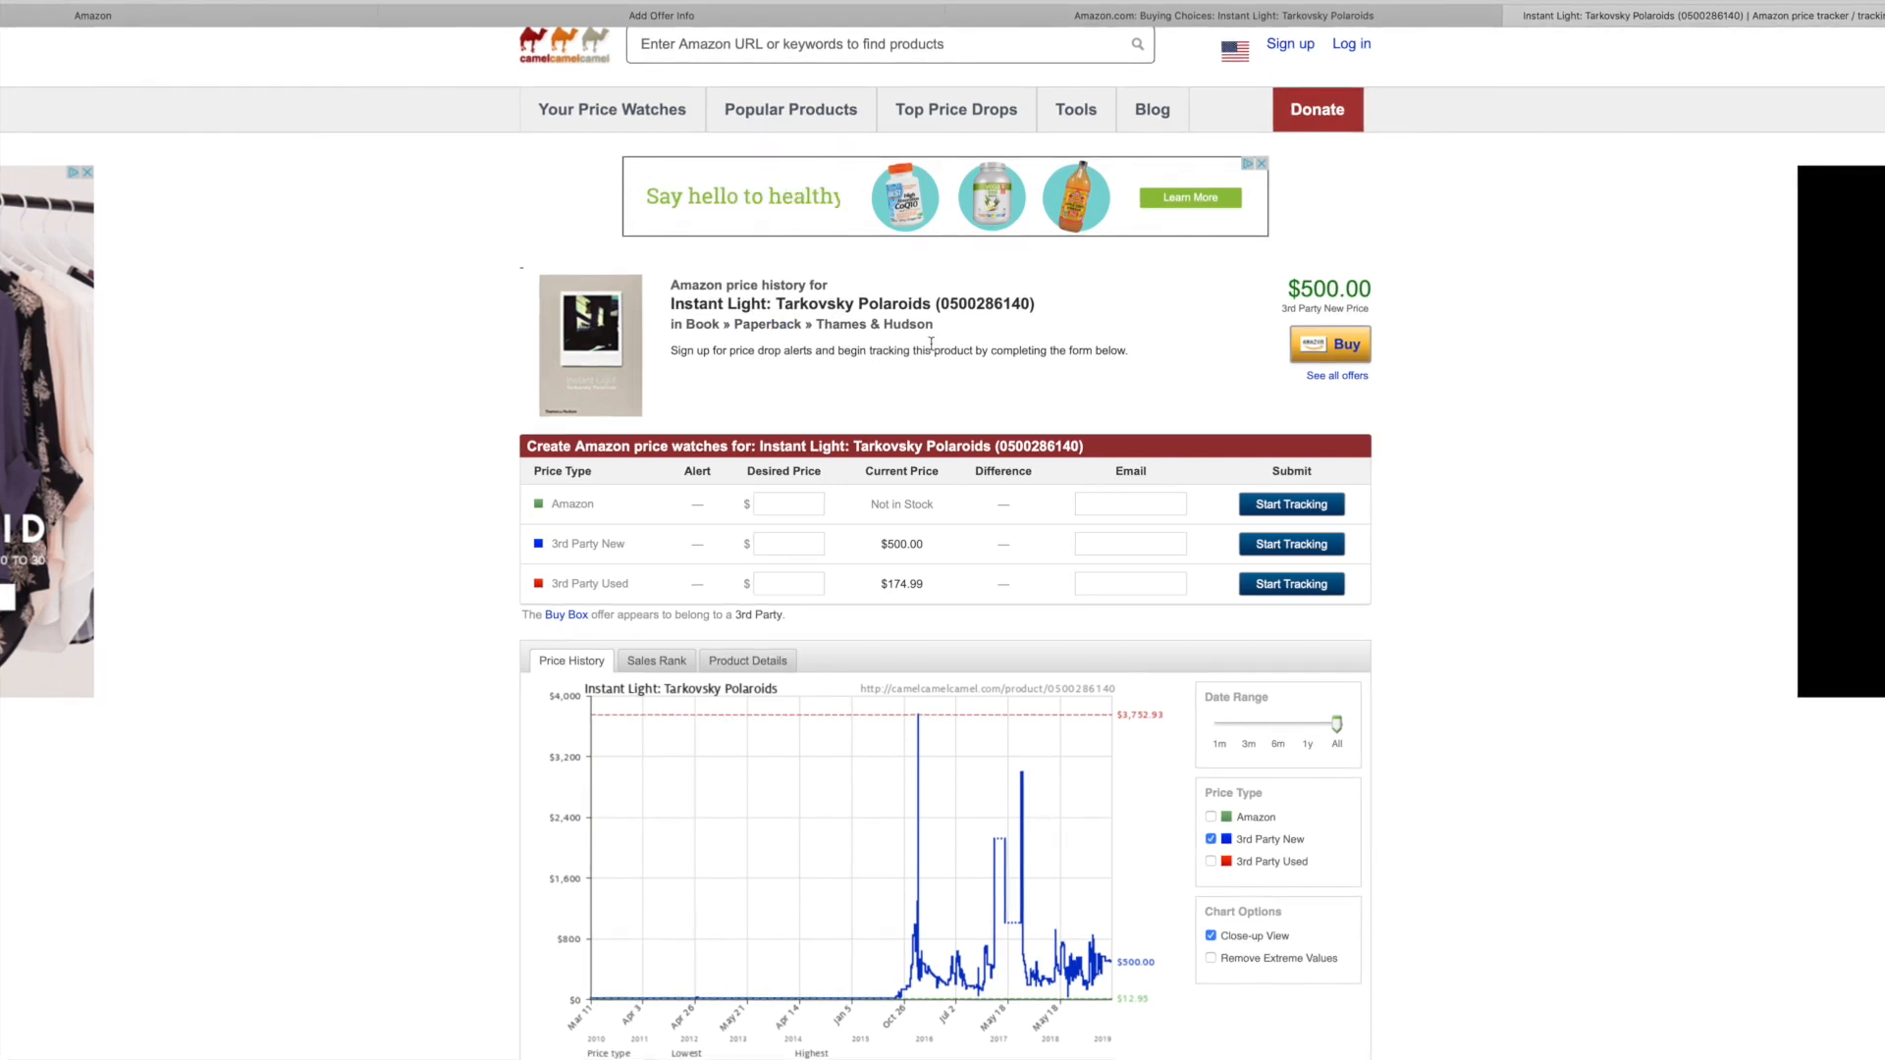
Step: Switch the chart's price type from 3rd Party New to 3rd Party Used
scroll(down, 3)
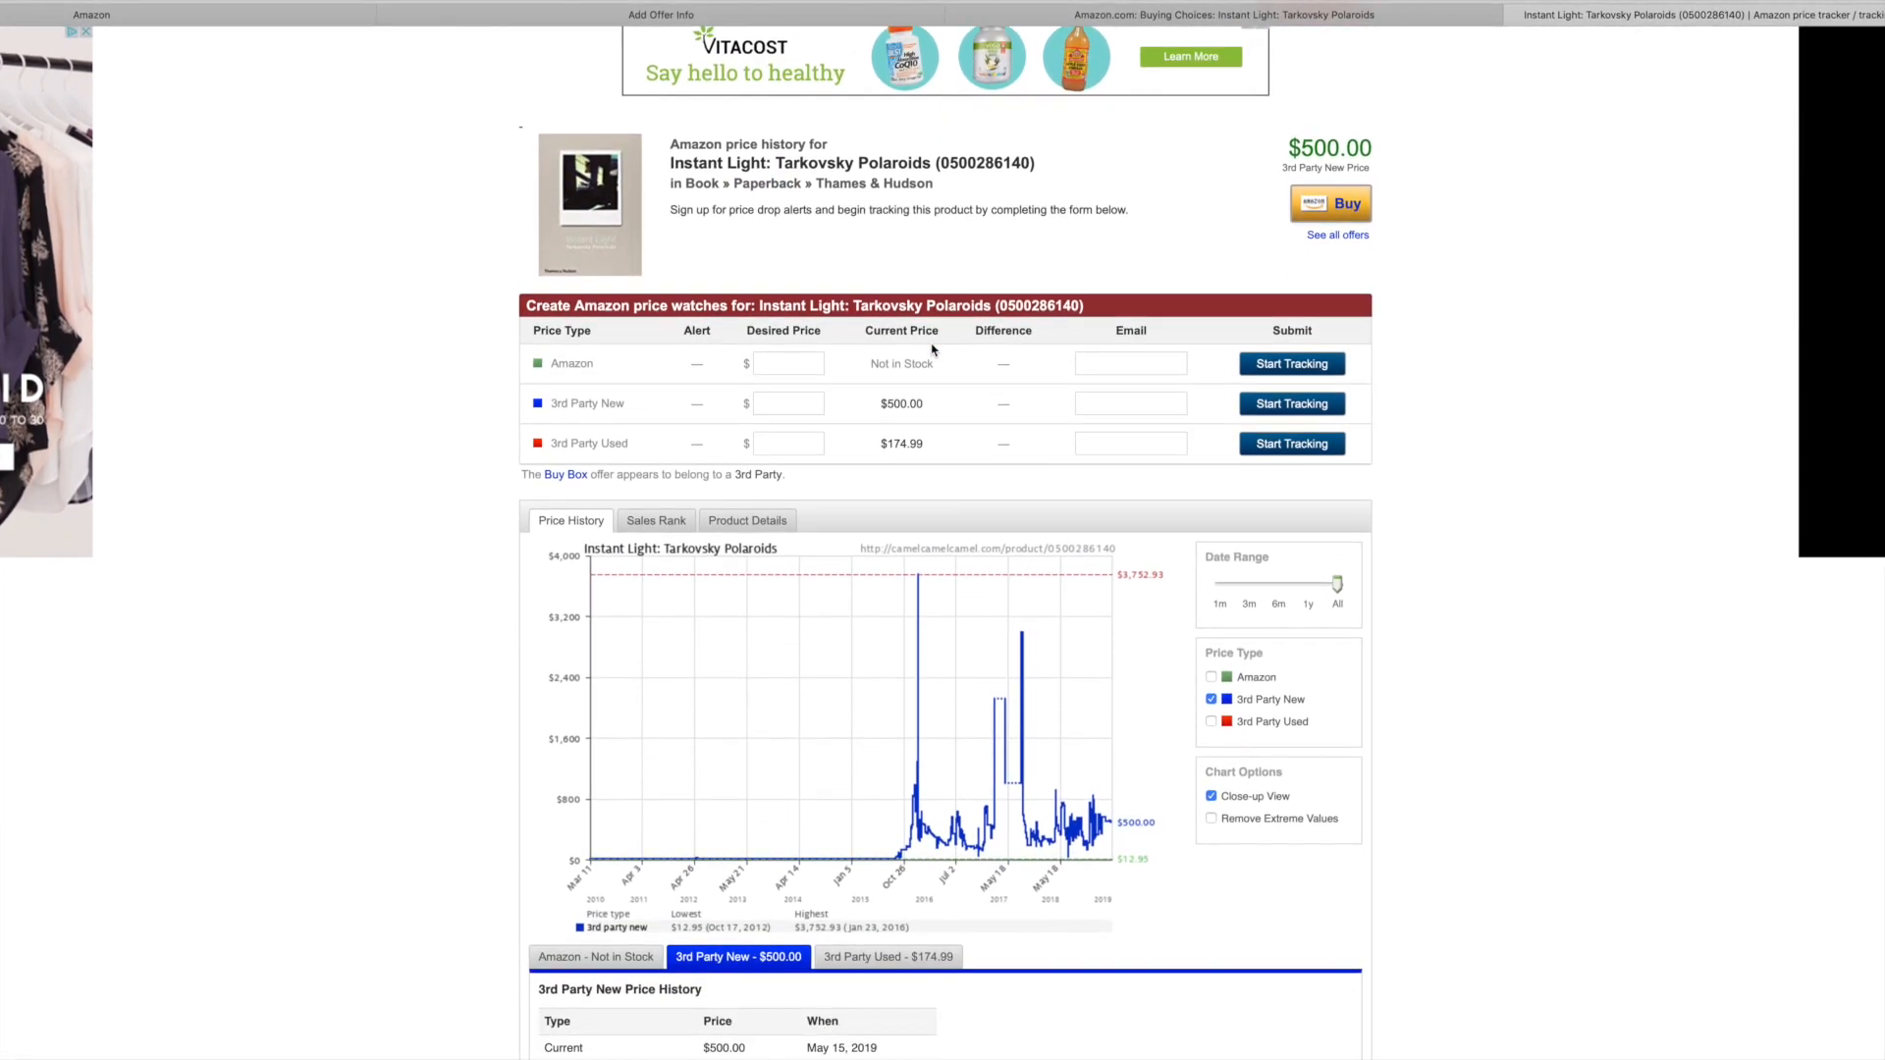
scroll(down, 3)
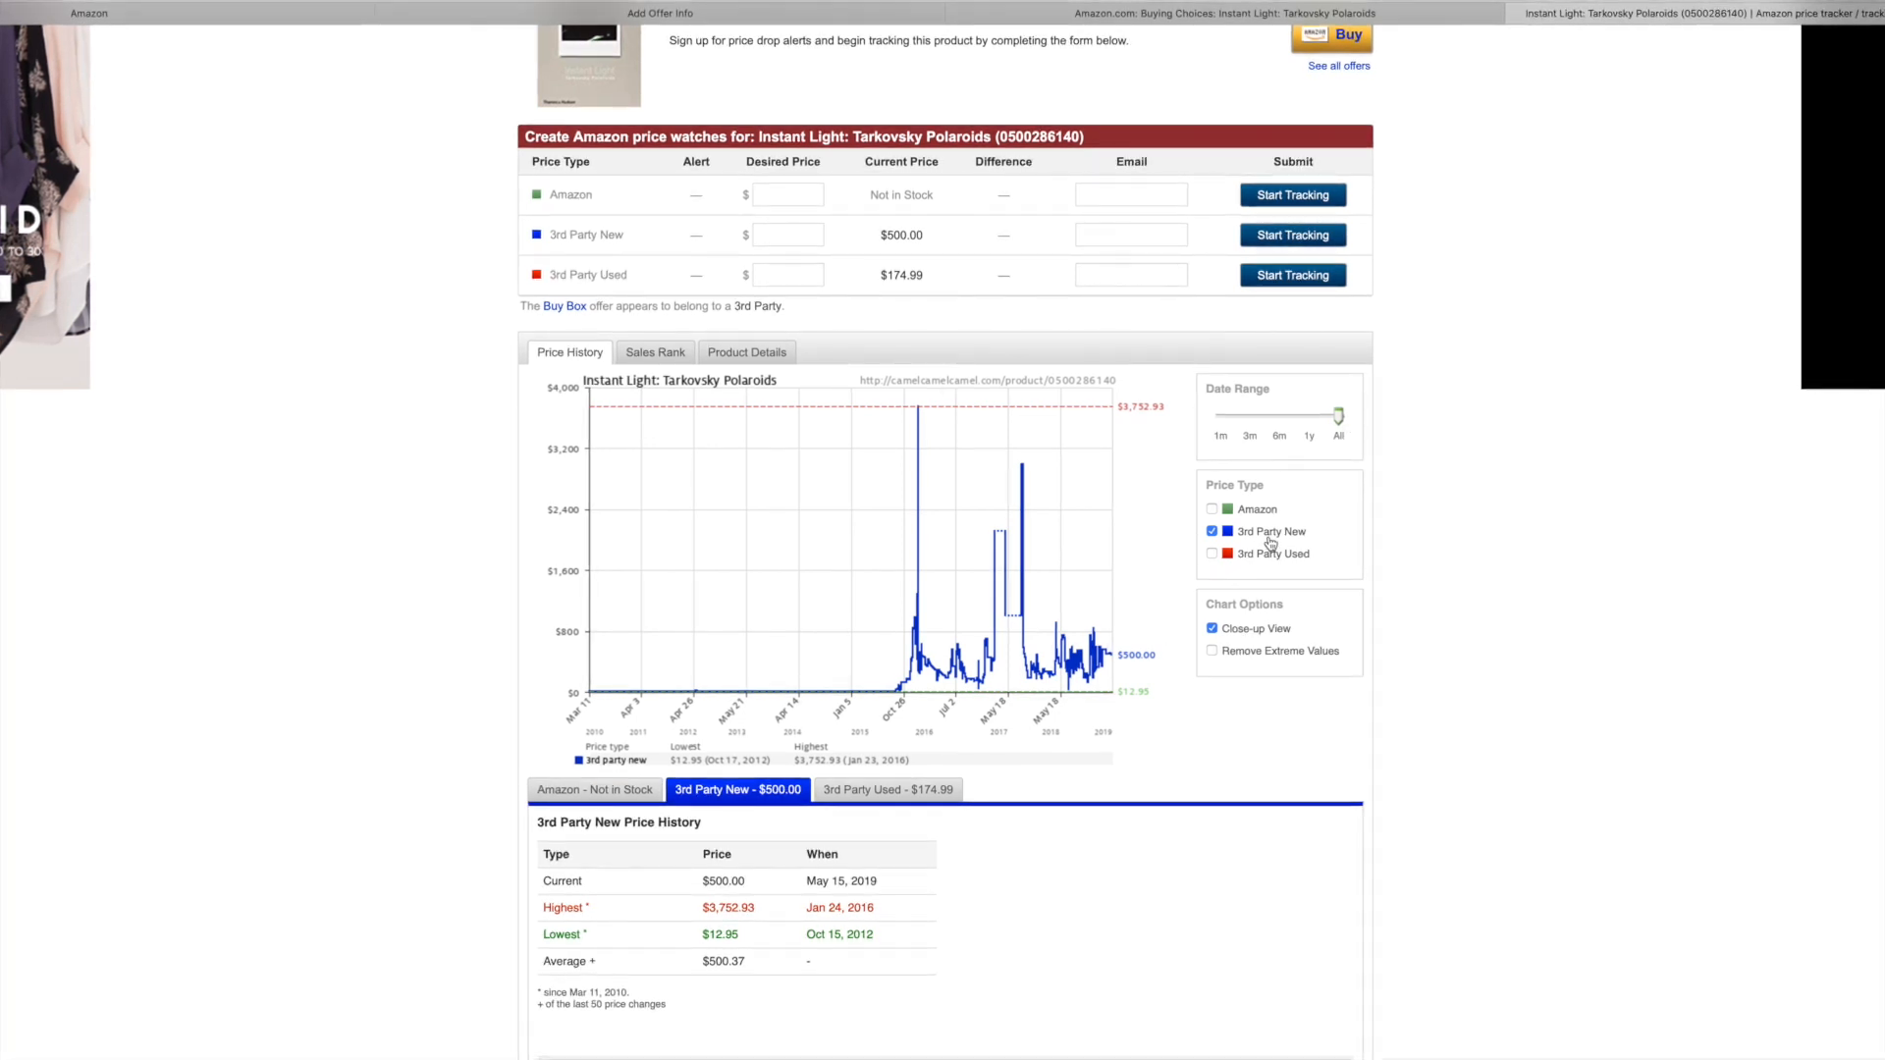
click(1212, 531)
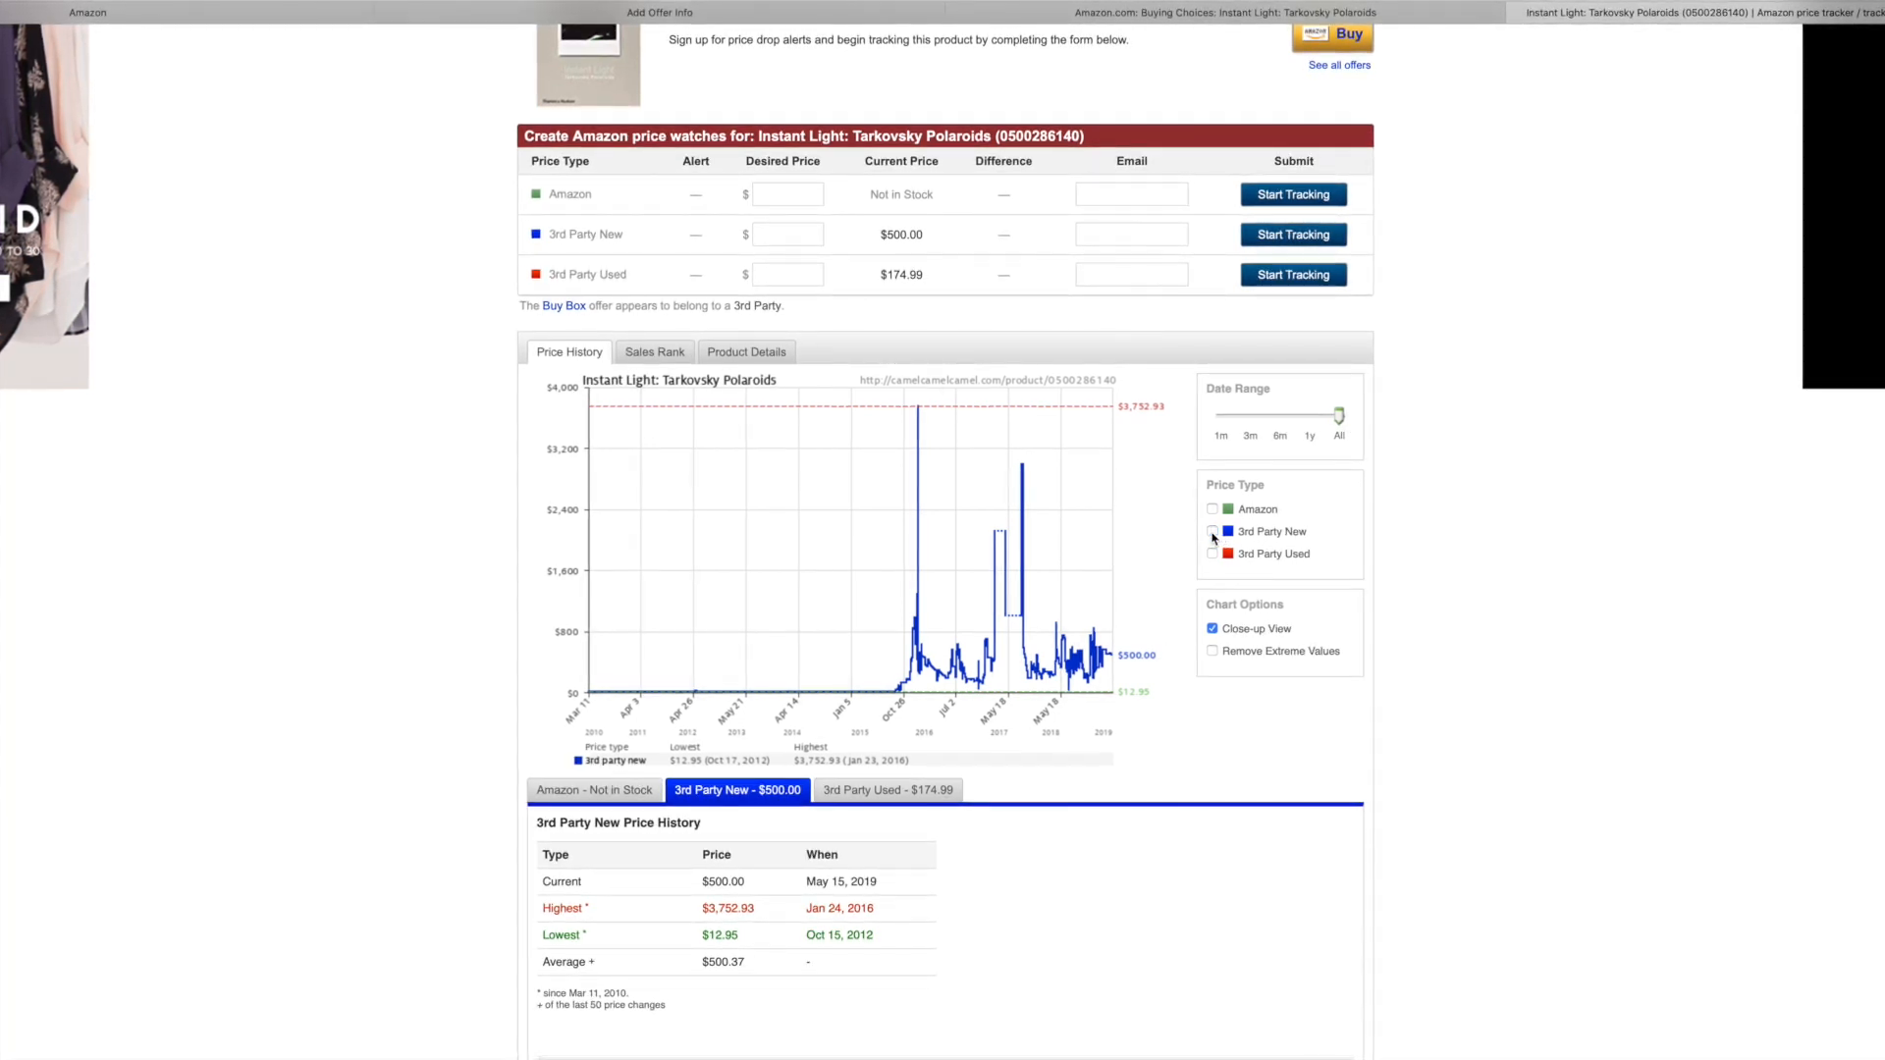
click(1212, 552)
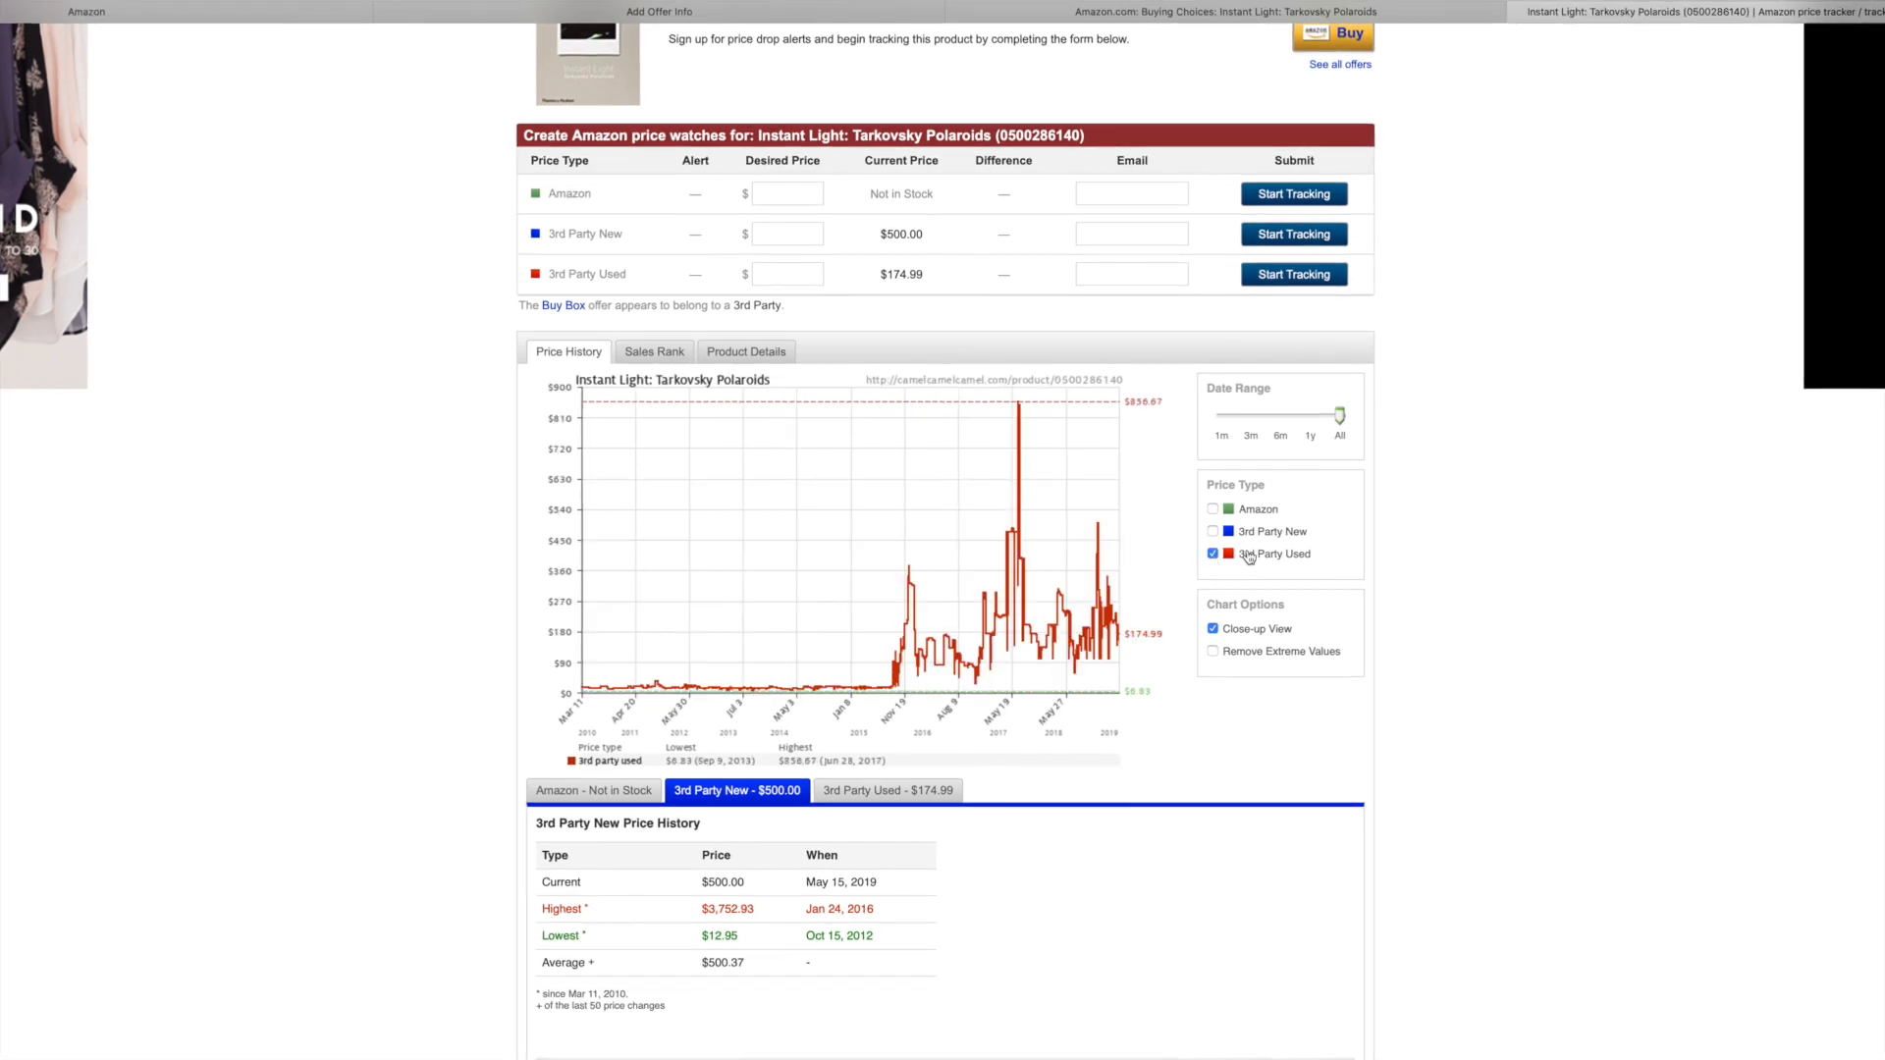
Step: Set the chart's Date Range slider from All to 1y
drag(1338, 413, 1307, 413)
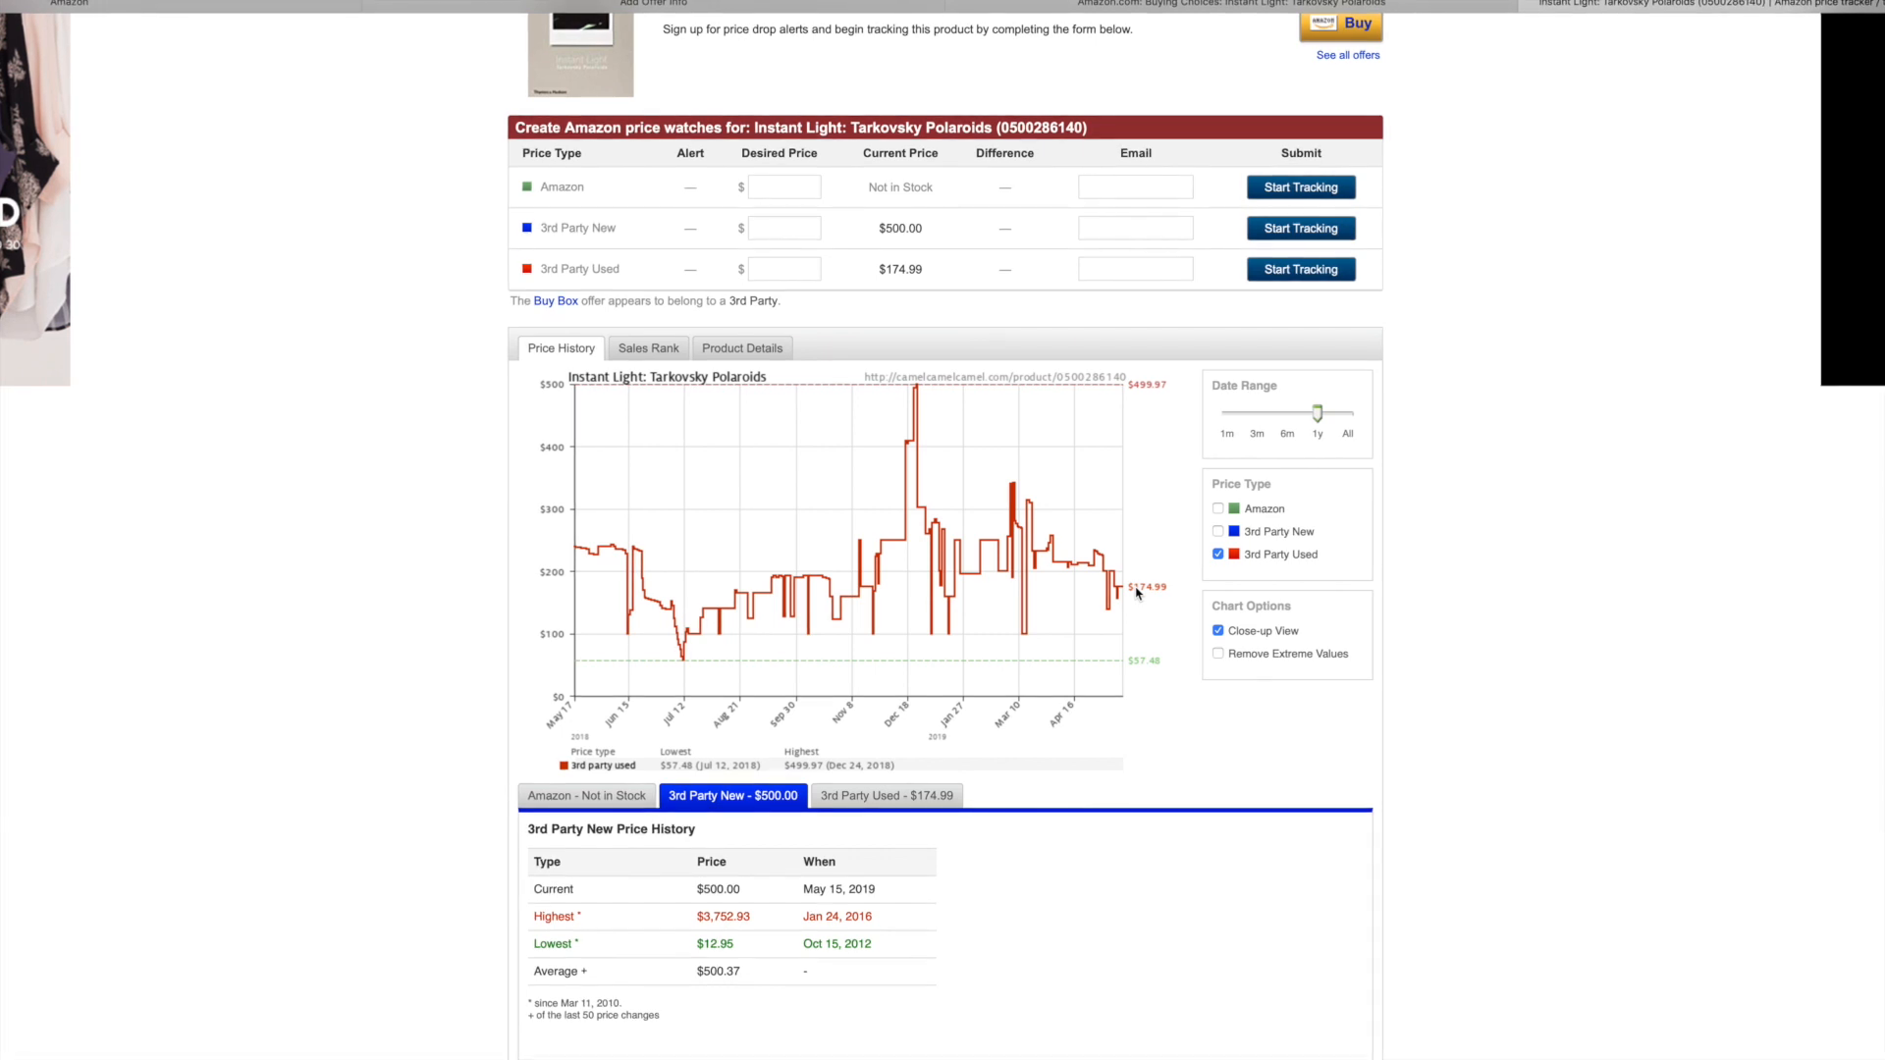
mouse_move(1061, 619)
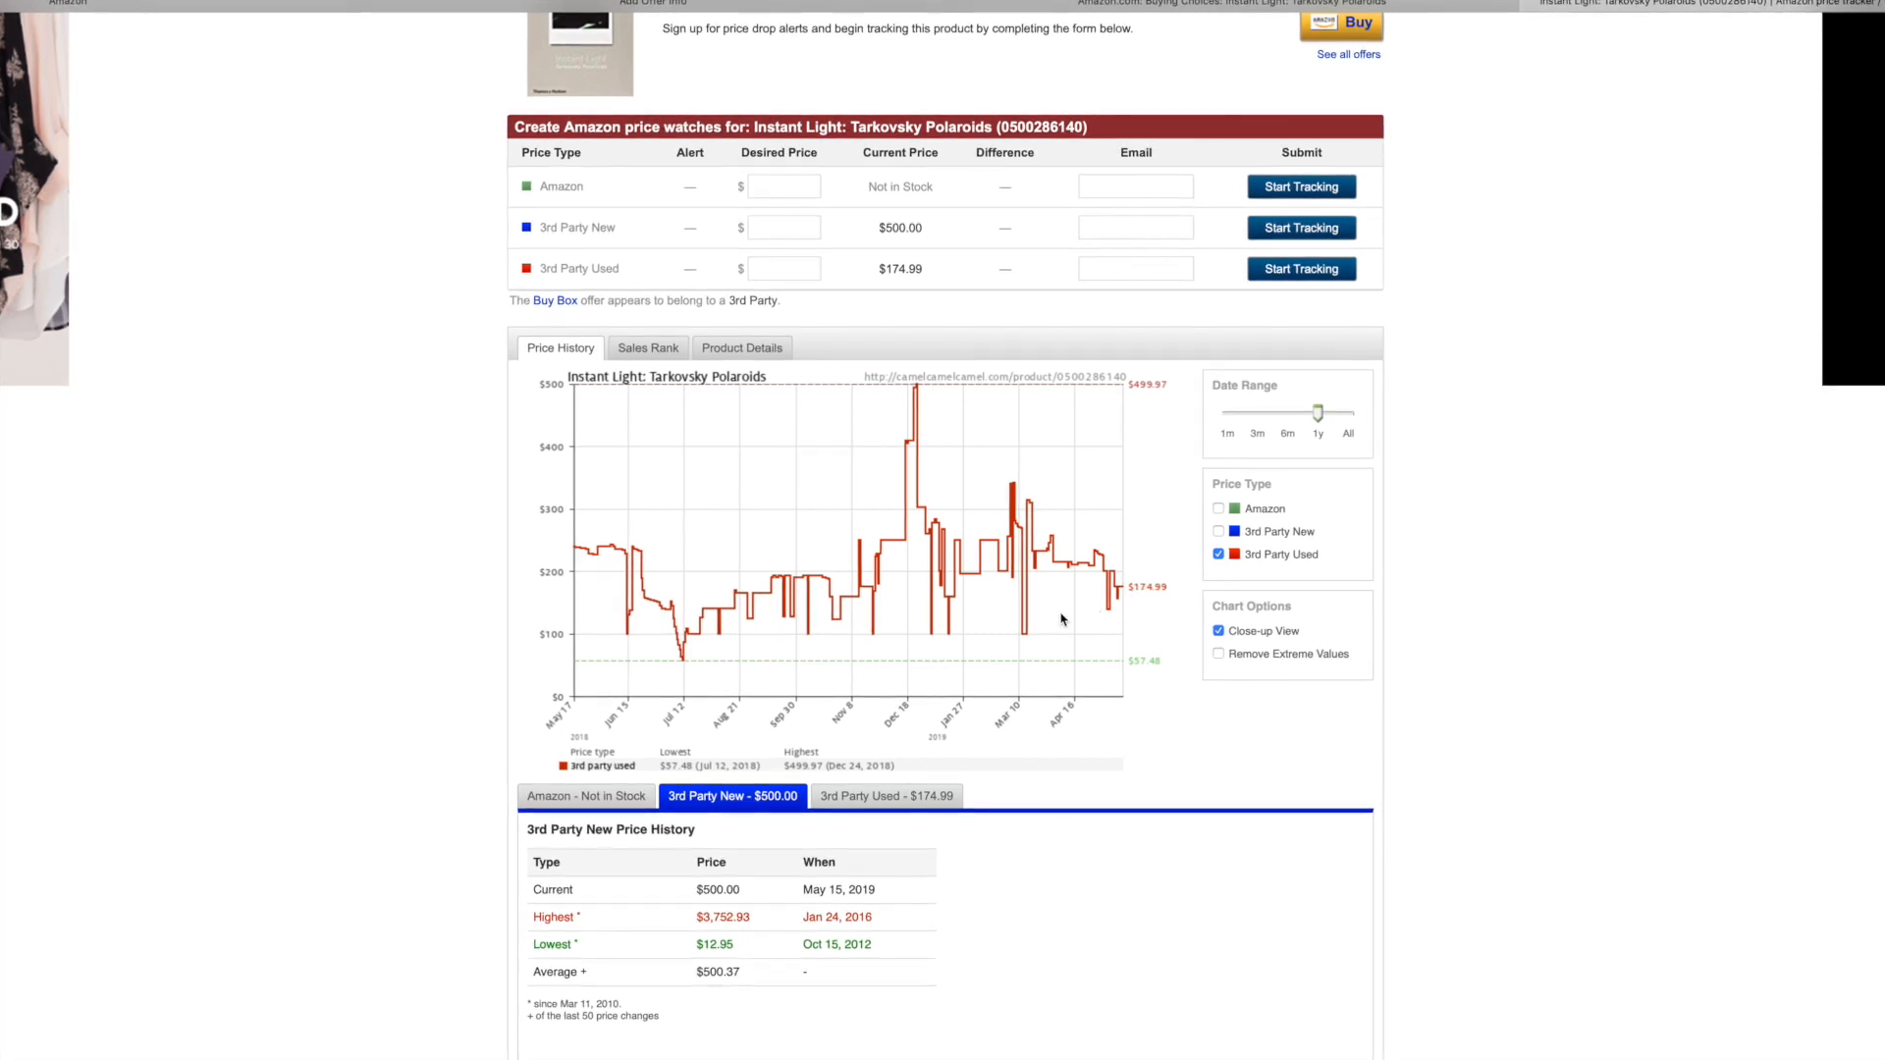
mouse_move(1048, 637)
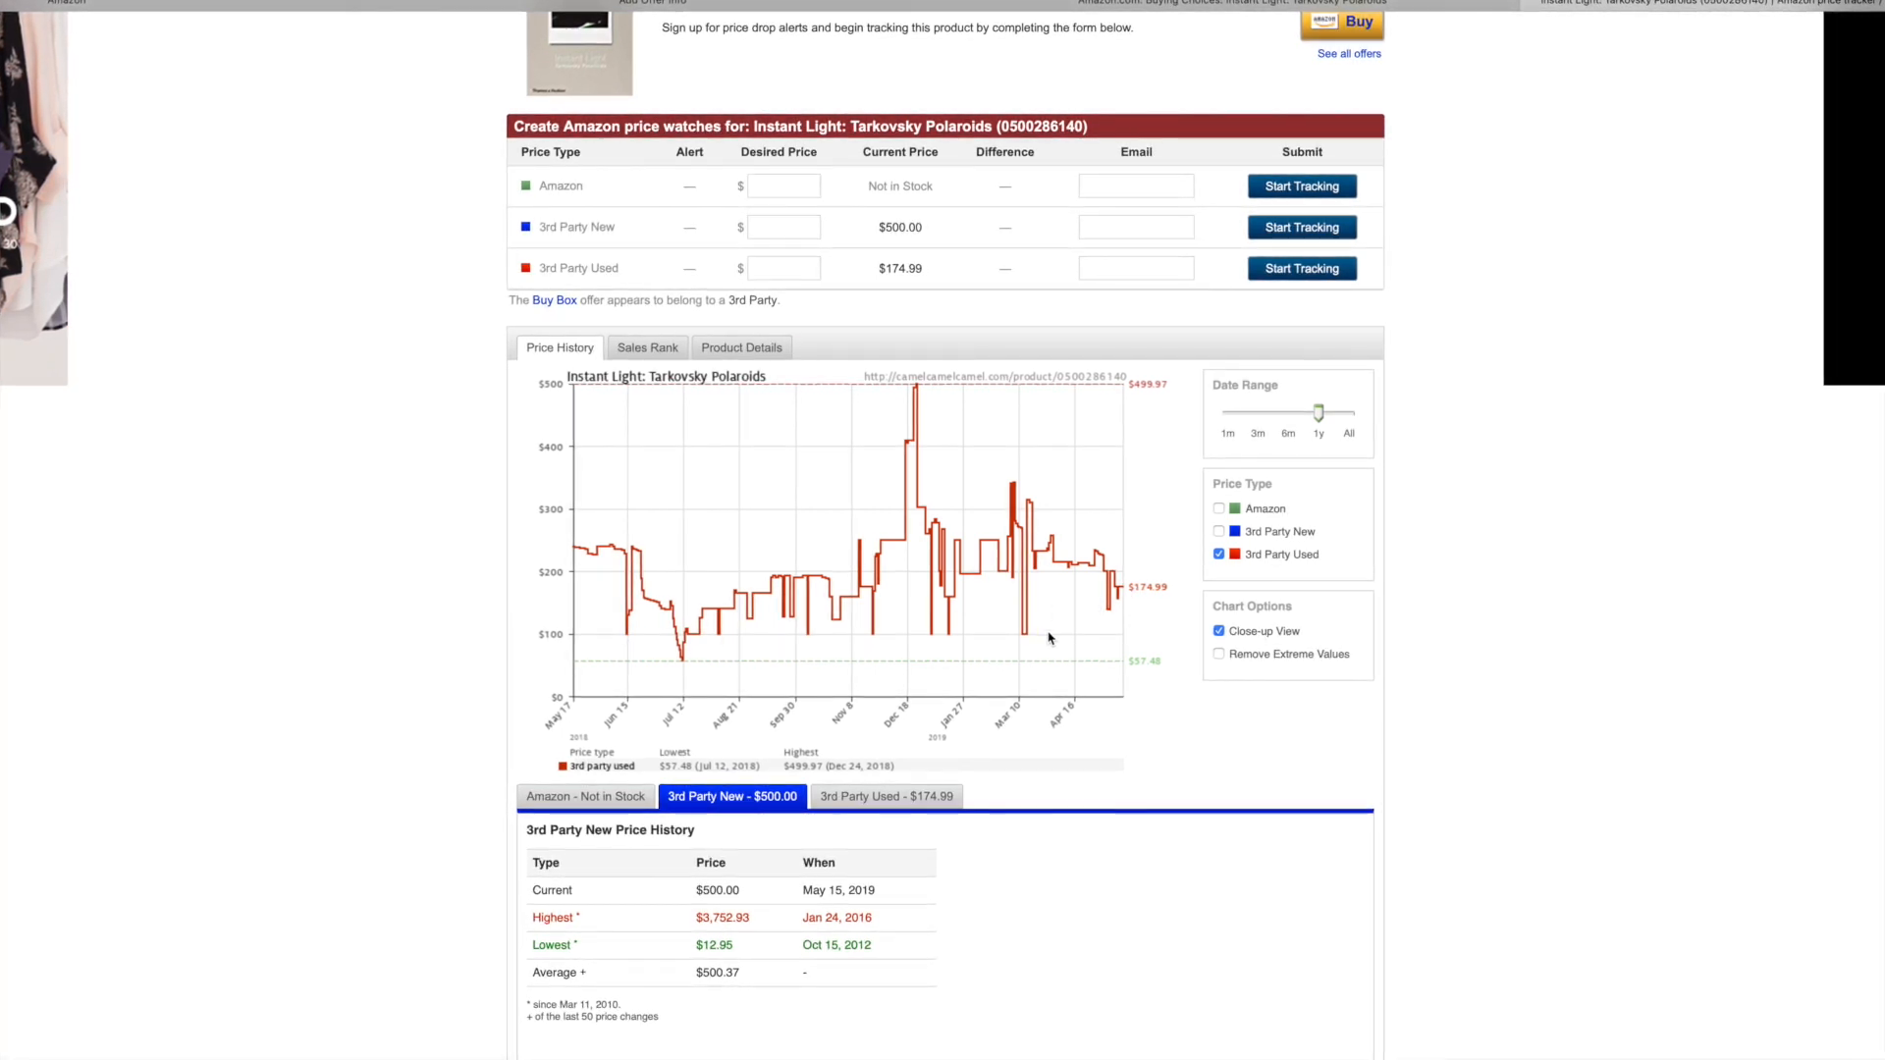
mouse_move(1096, 639)
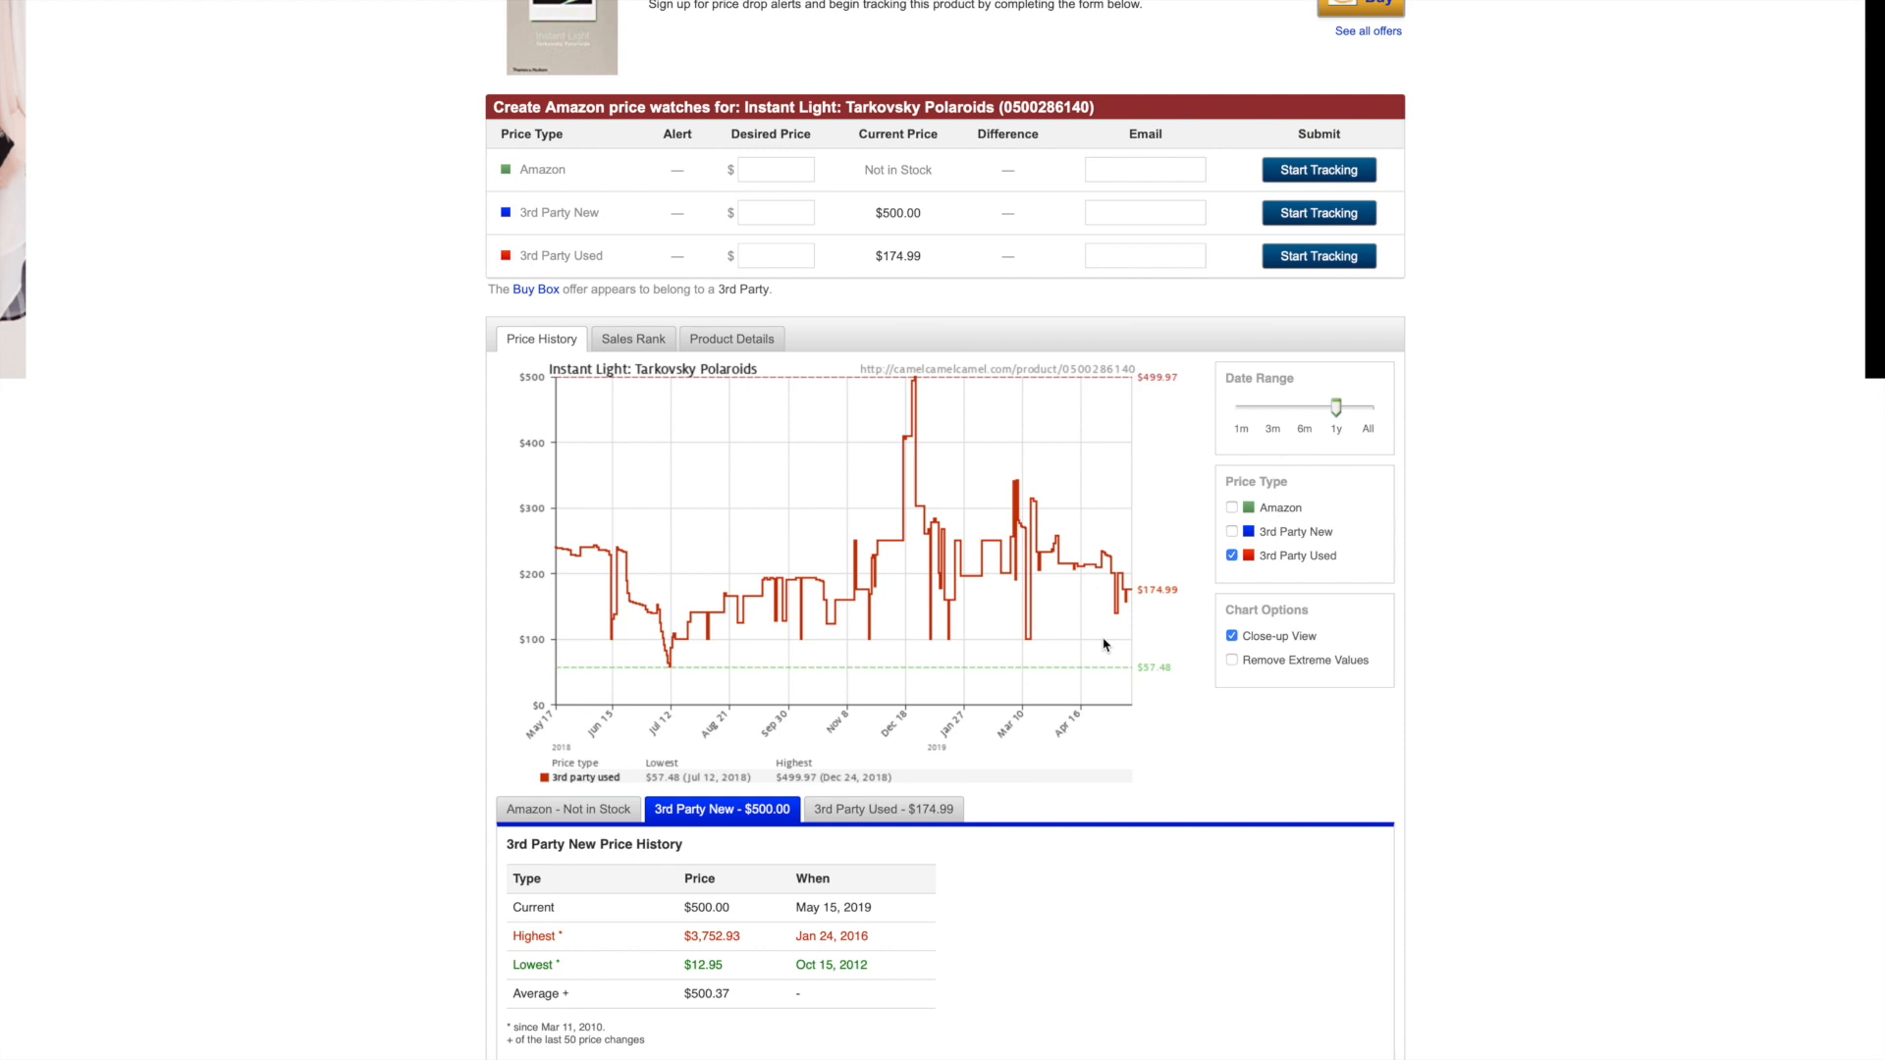
mouse_move(1667, 176)
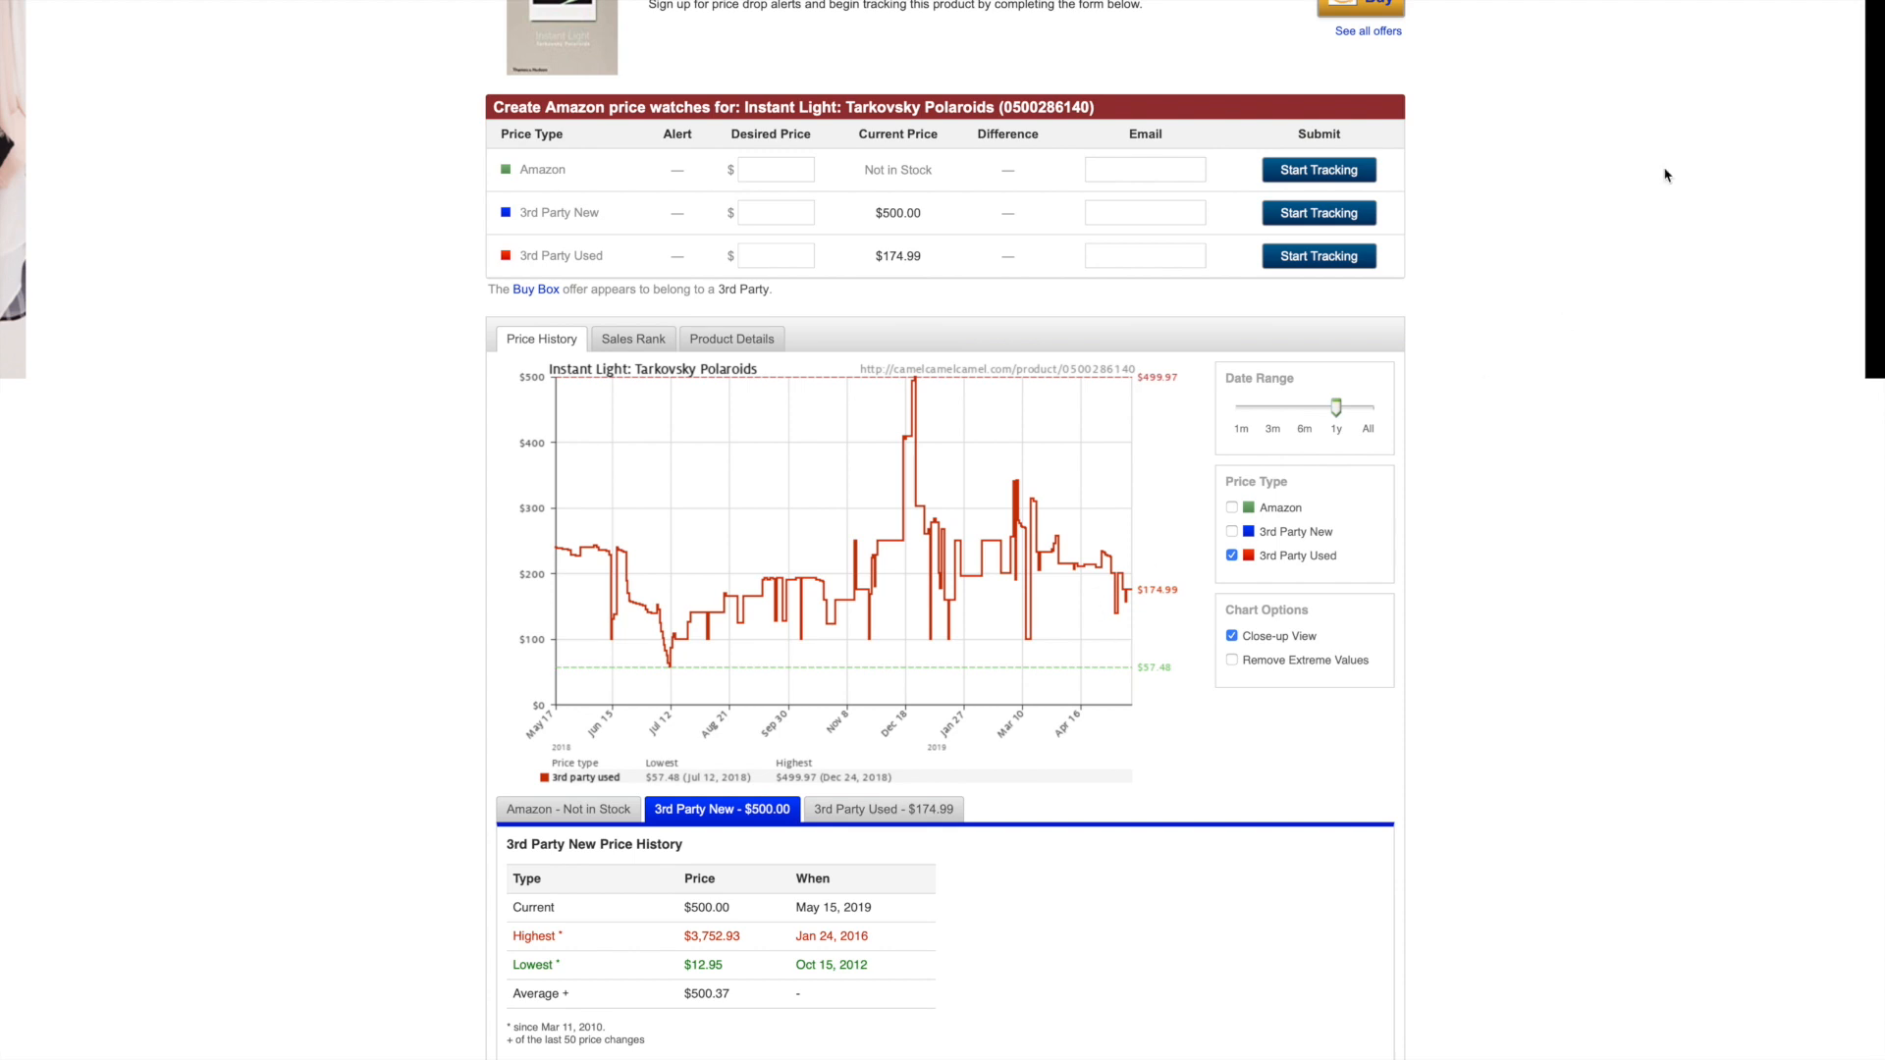